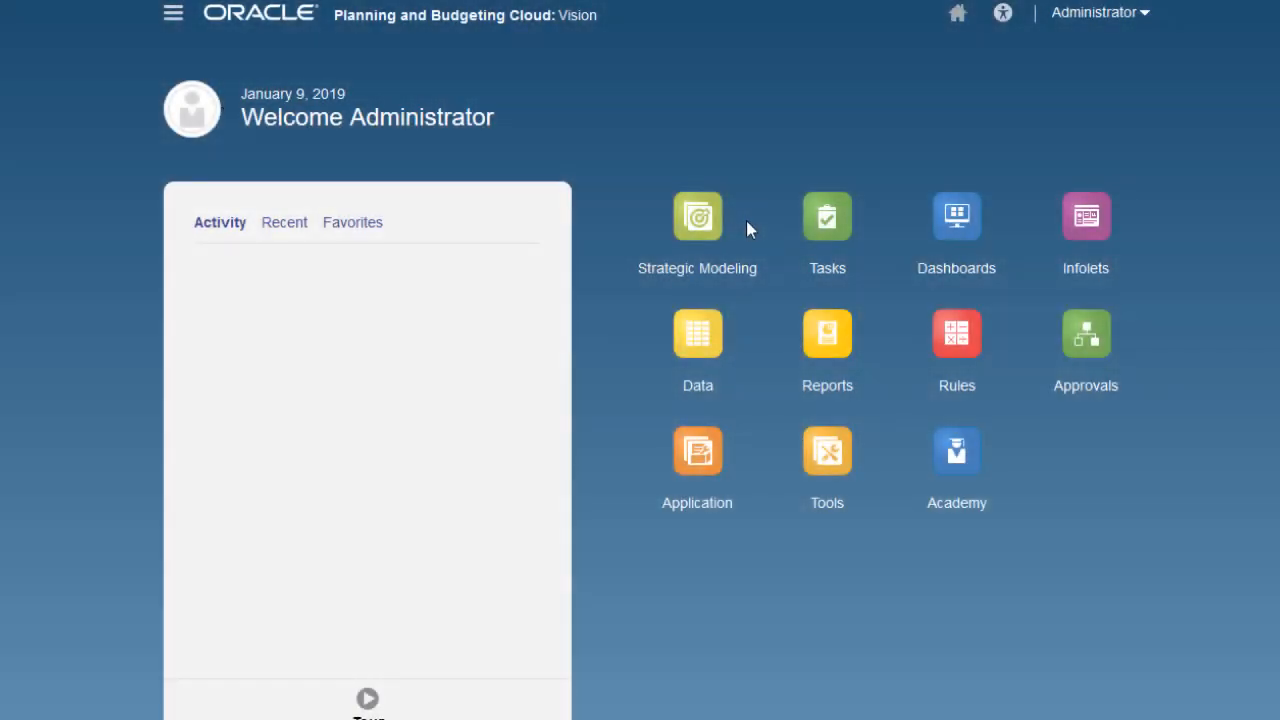
# Open the Strategic Modeling model list and show the actions for Vision_TS_Source.
pyautogui.click(697, 216)
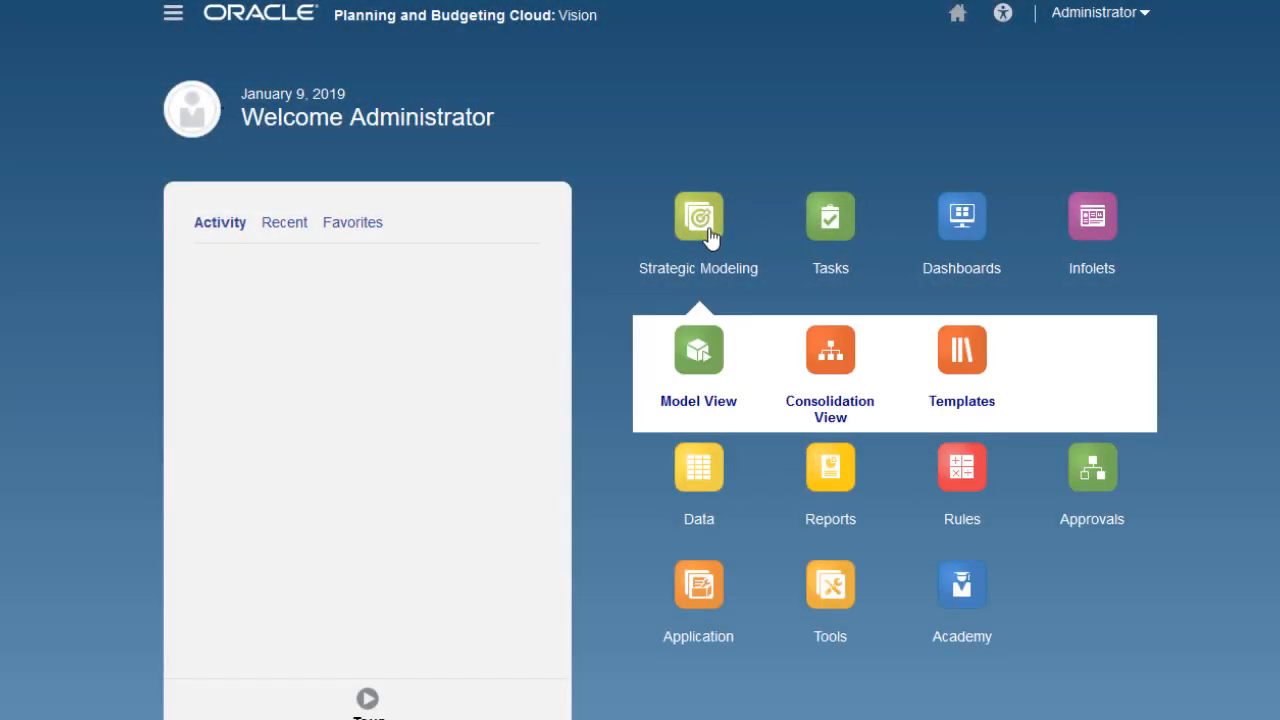
pyautogui.click(698, 360)
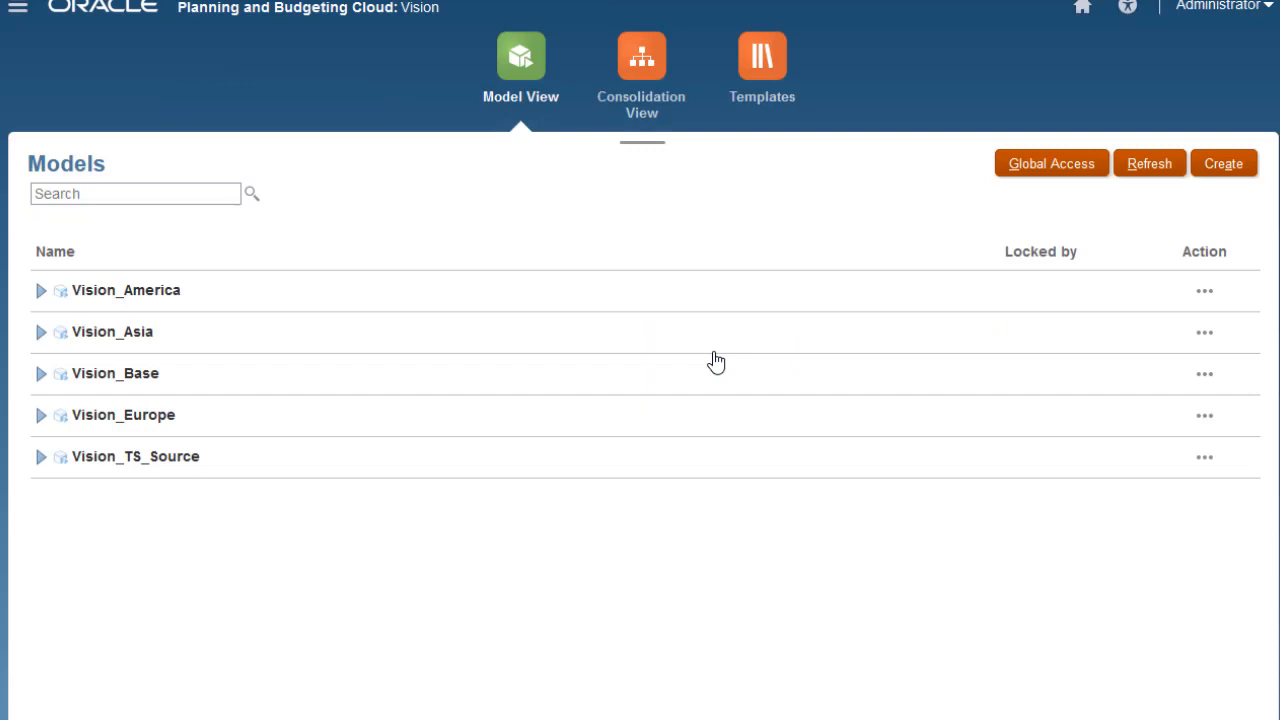
pyautogui.moveTo(1204, 457)
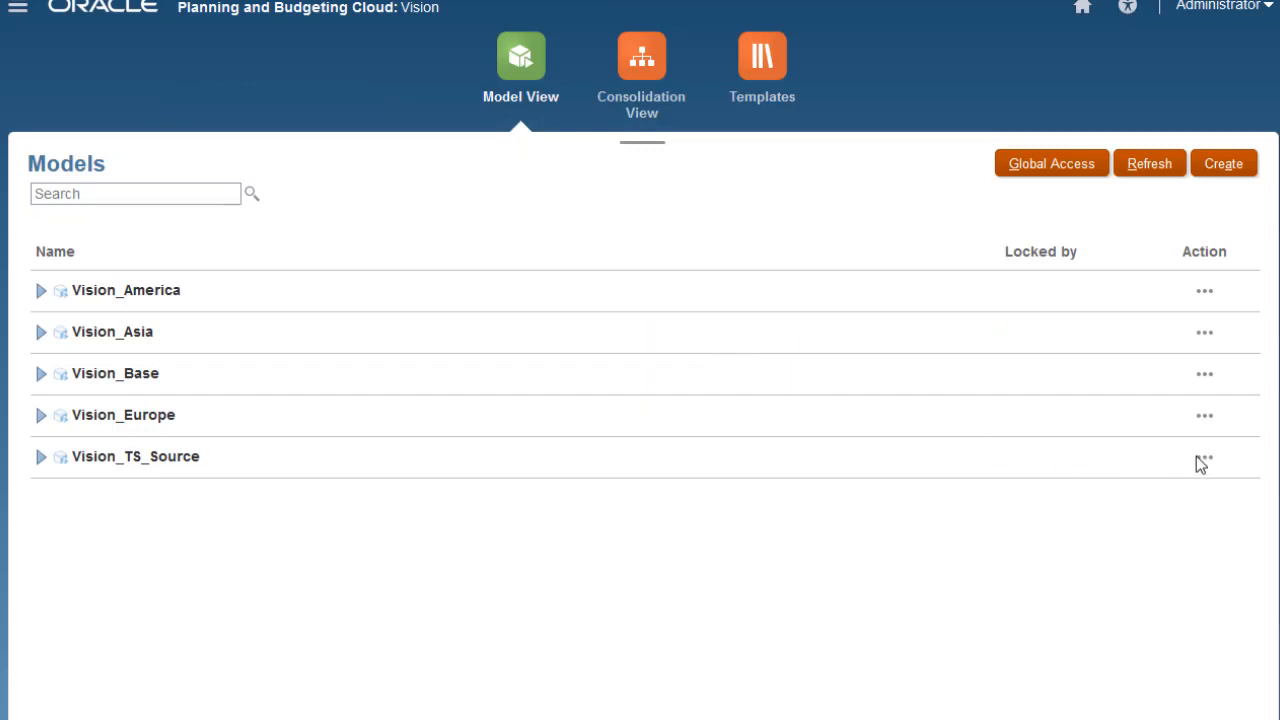
pyautogui.click(1204, 457)
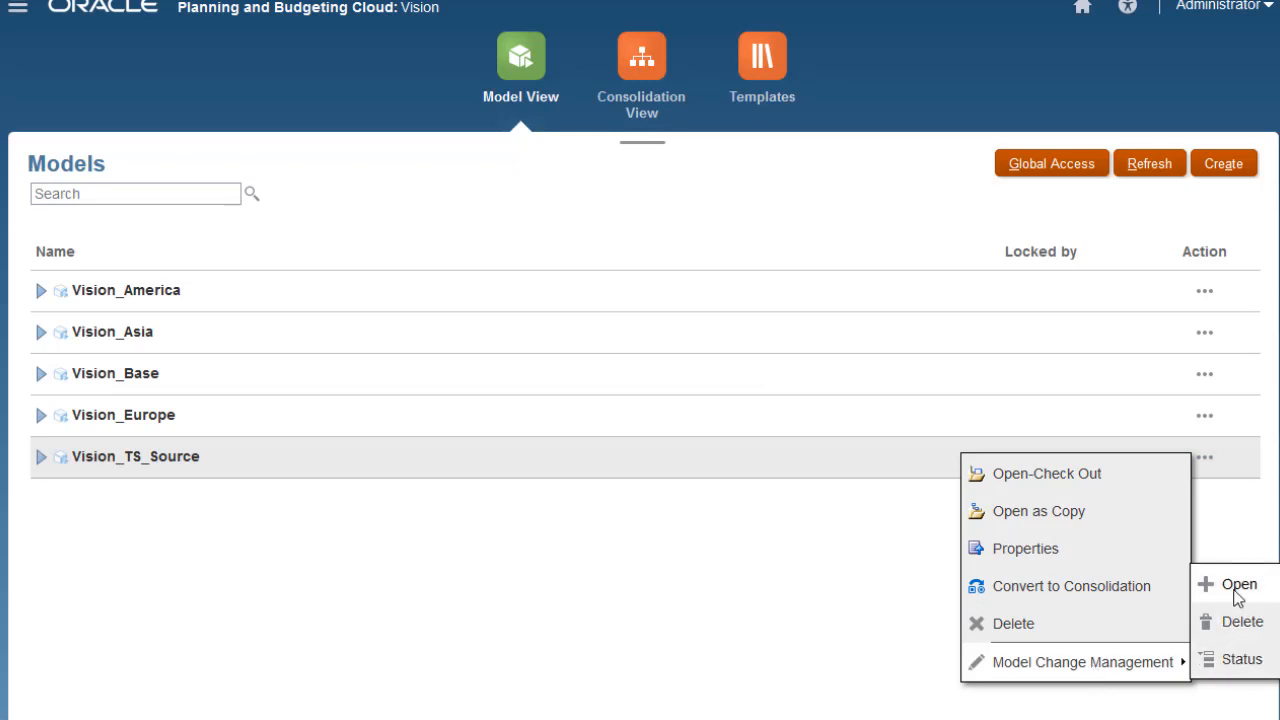
# Open the Vision_TS_Source change definition in edit mode and add Vision_Asia as target model.
pyautogui.click(1238, 584)
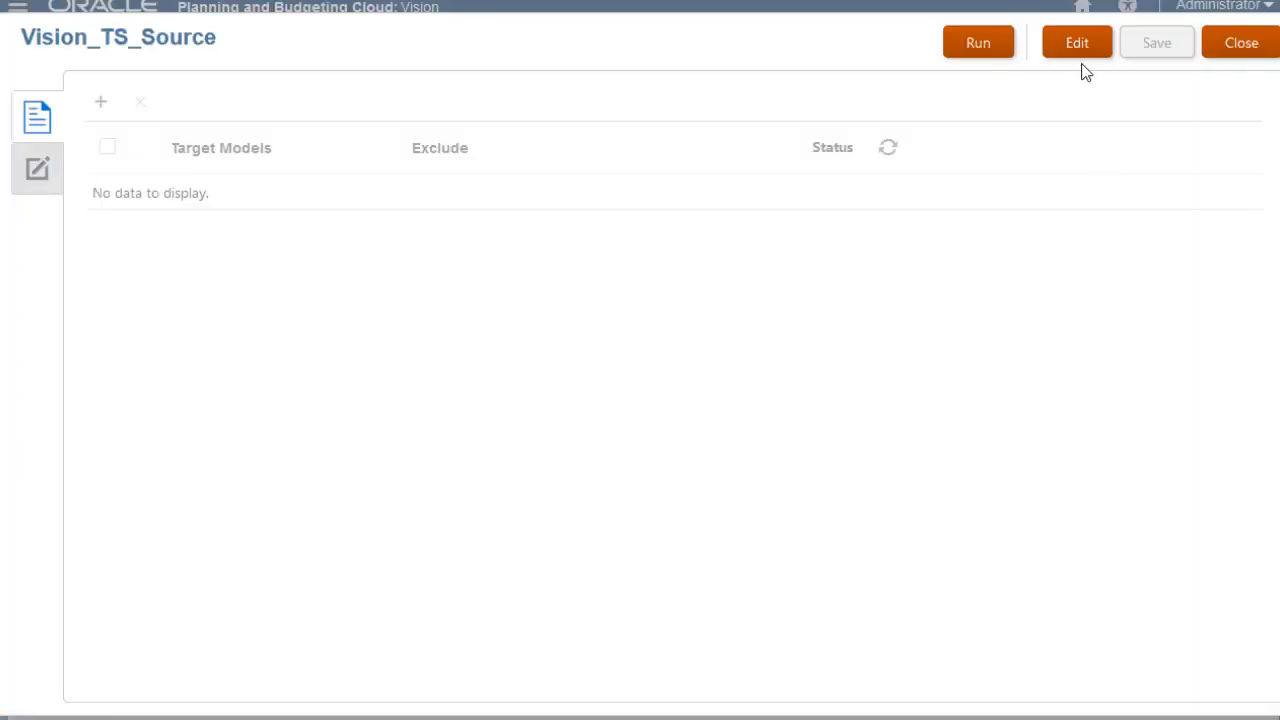
pyautogui.click(1076, 42)
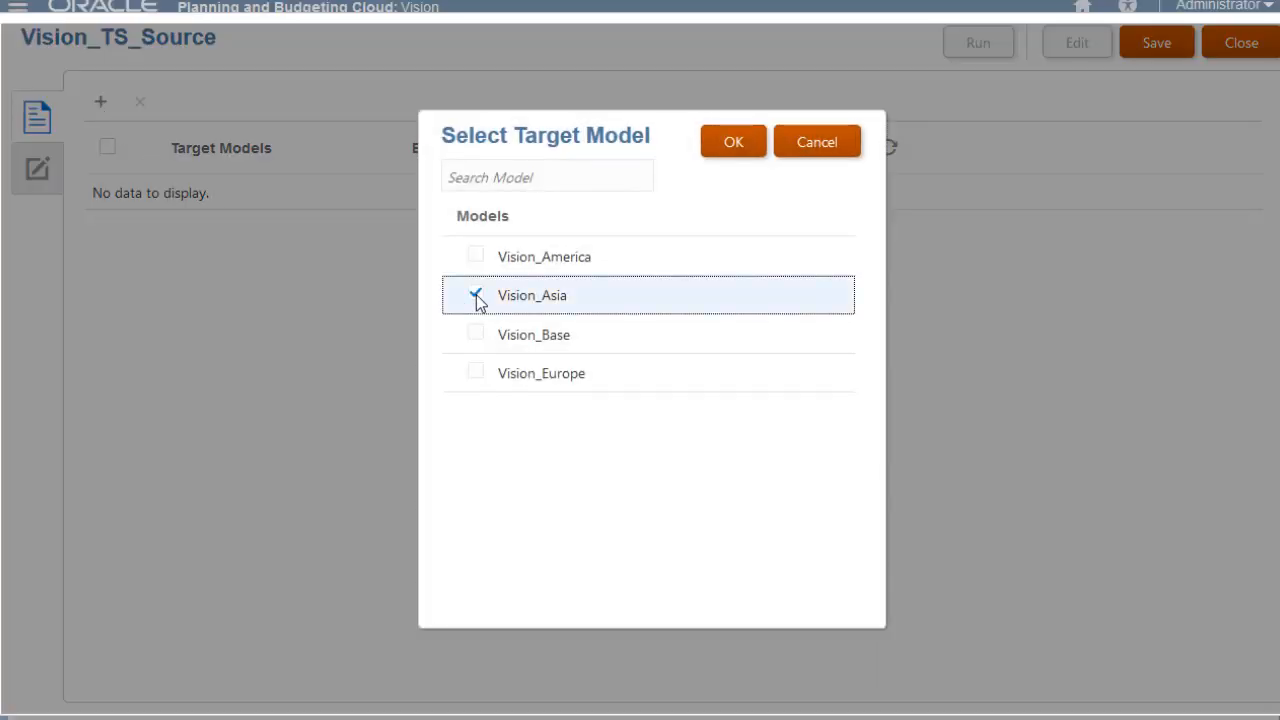
pyautogui.click(733, 141)
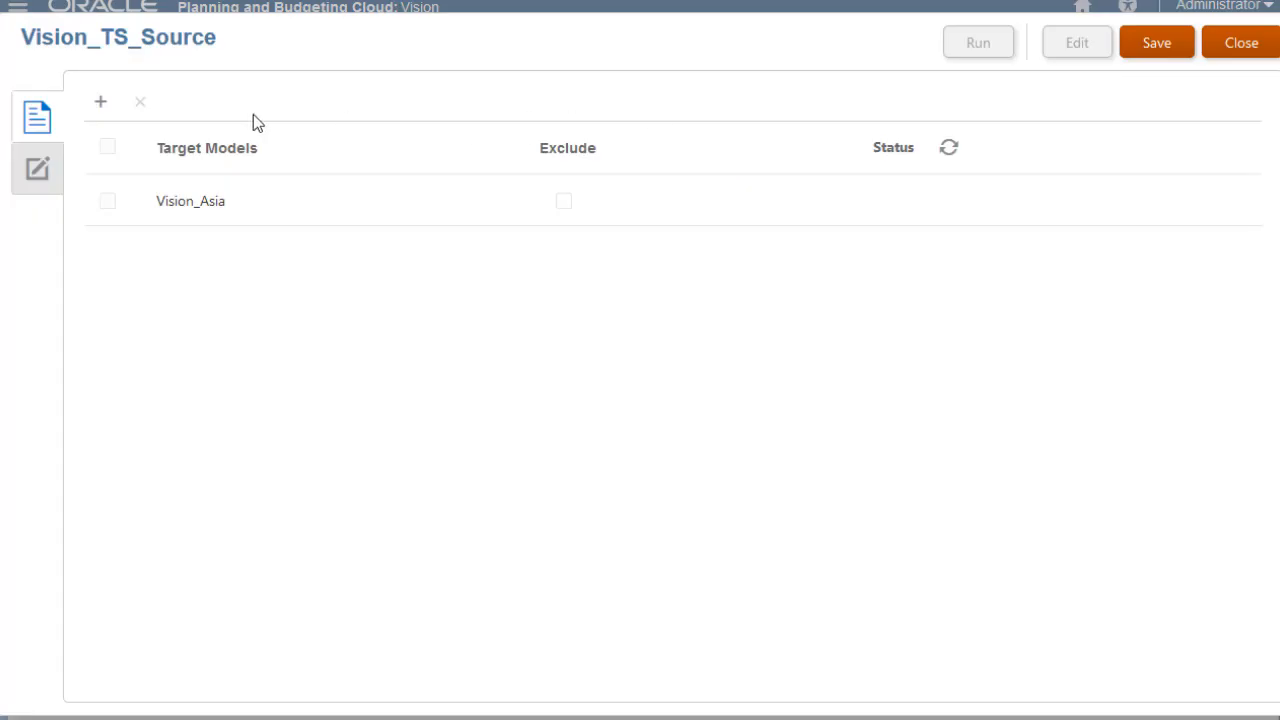
# Add the Upside, Downside and Subsidy scenarios to the definition's Scenario changes.
pyautogui.click(37, 168)
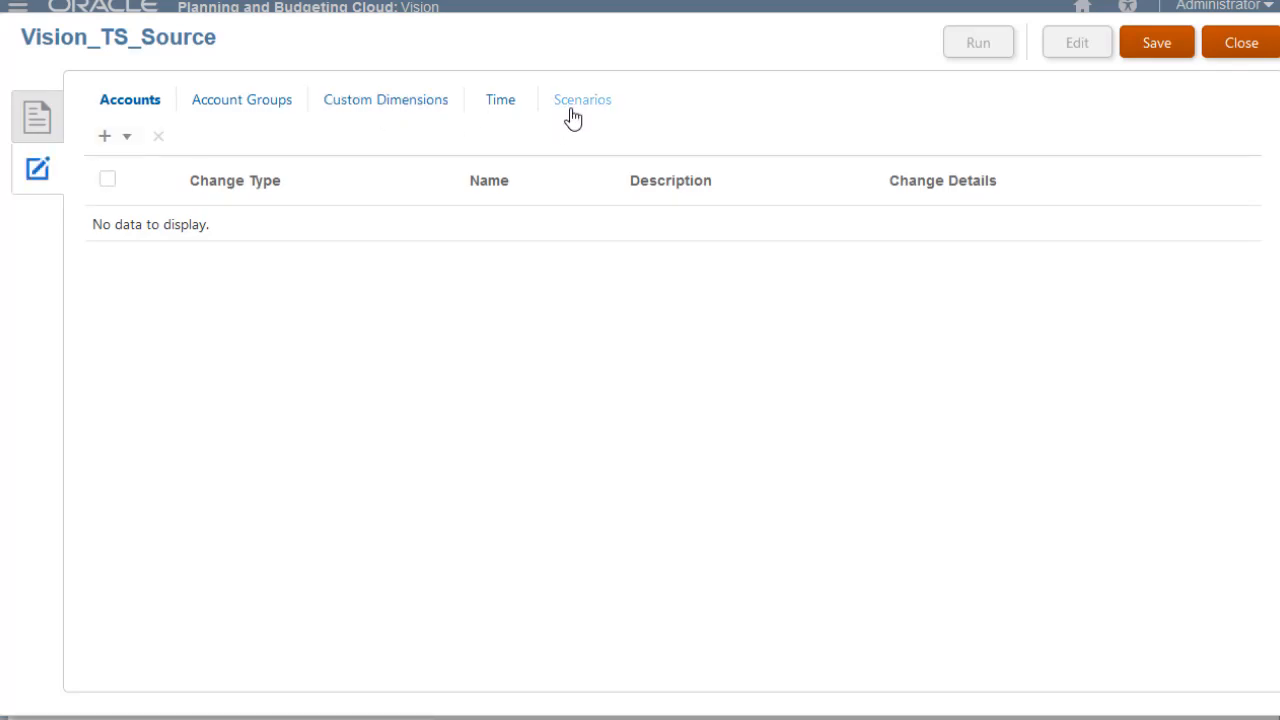
pyautogui.click(582, 99)
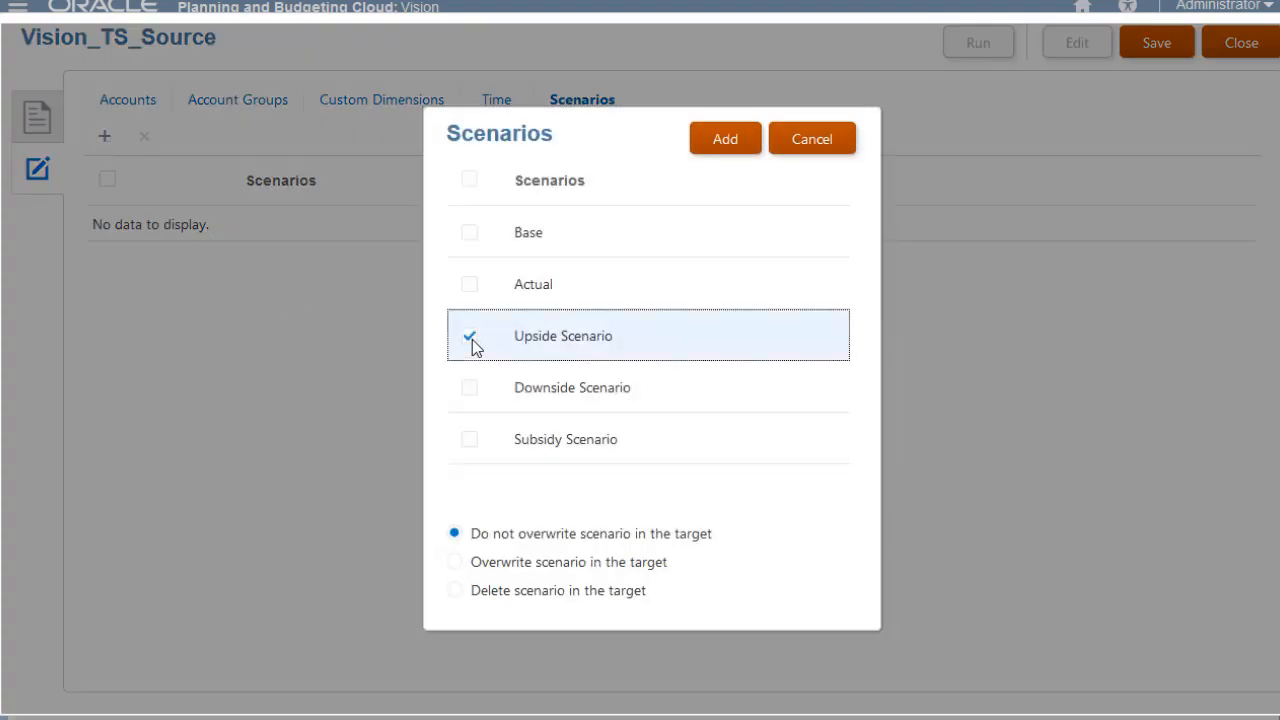
pyautogui.click(469, 439)
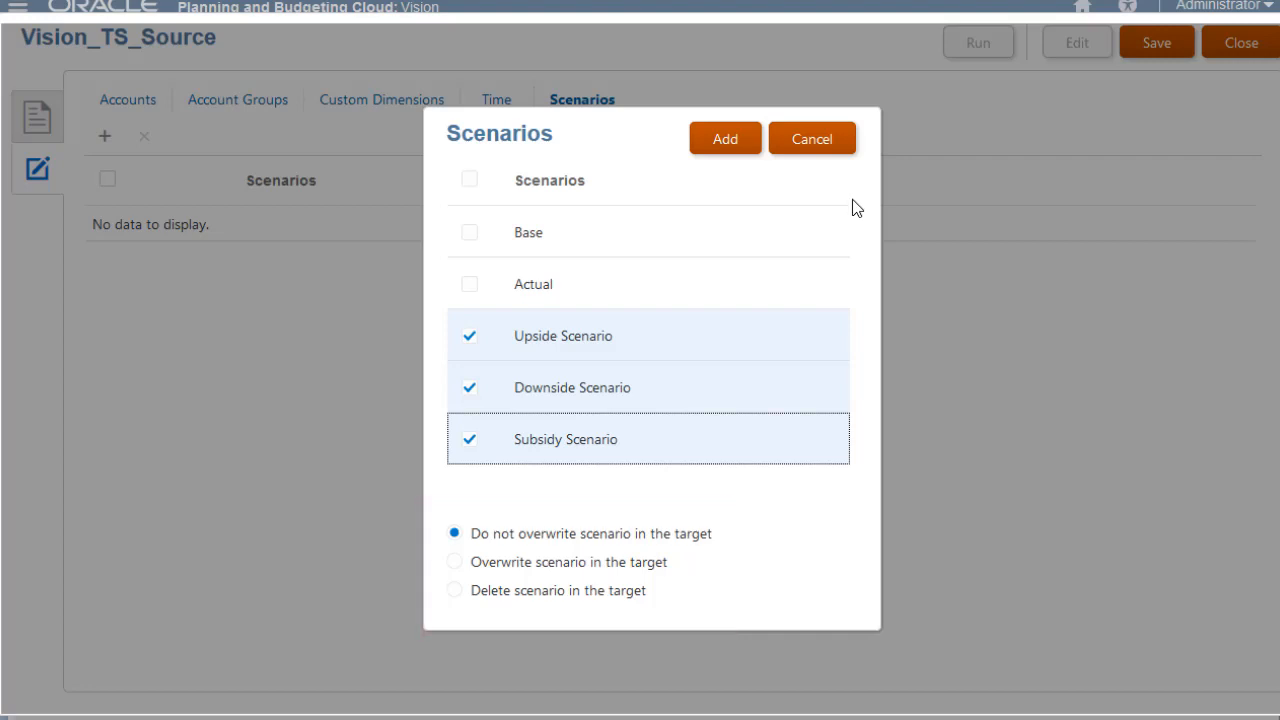
pyautogui.click(724, 138)
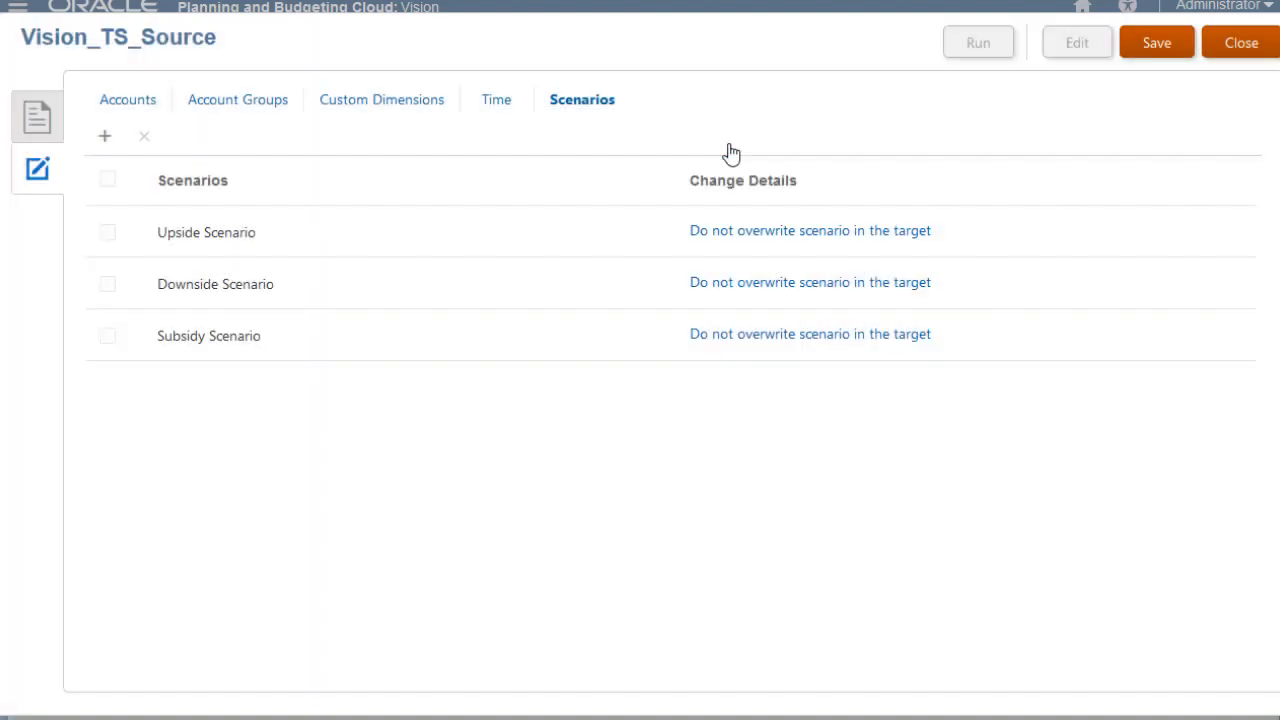
pyautogui.moveTo(735, 148)
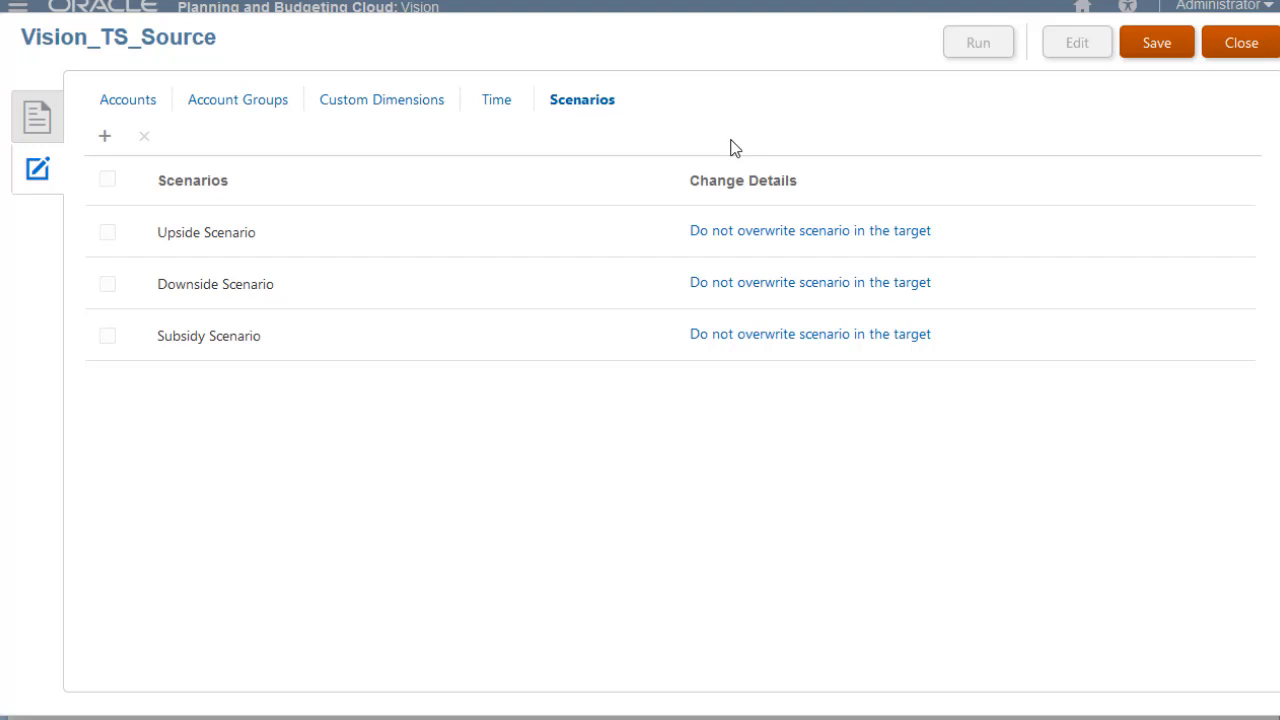
# Review the Upside Scenario change details, then close the definition.
pyautogui.click(810, 230)
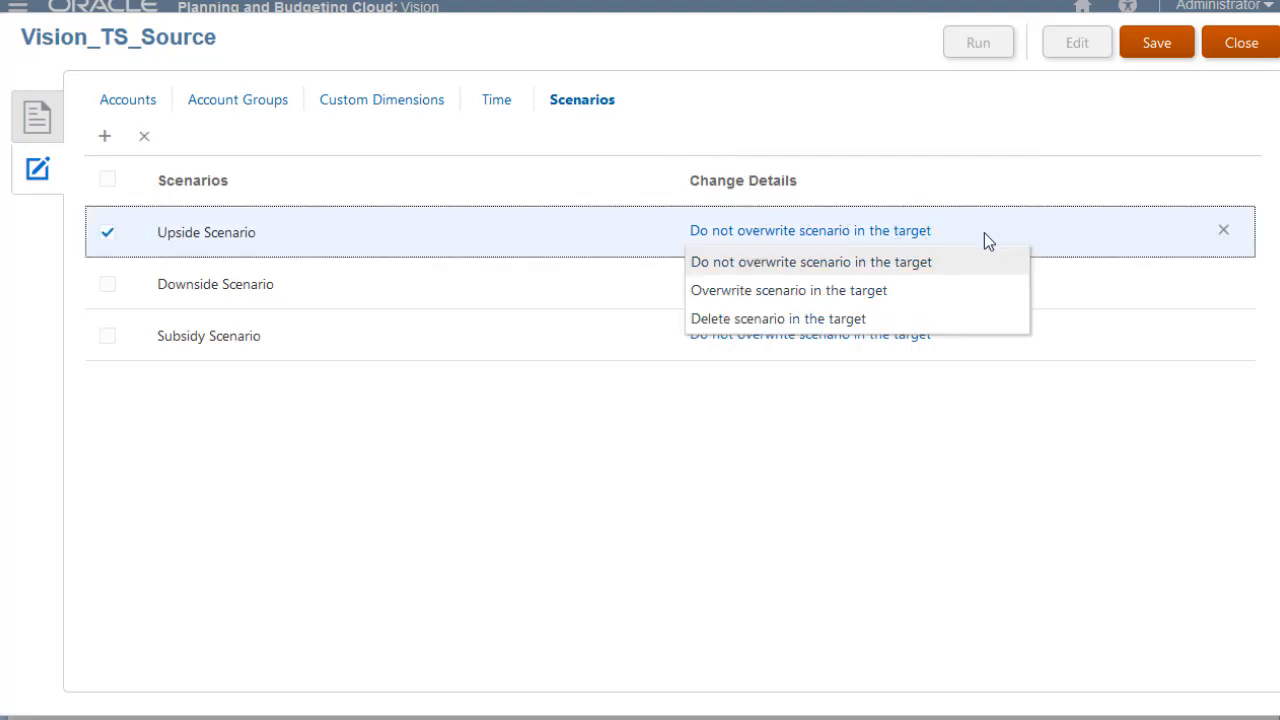
pyautogui.click(810, 261)
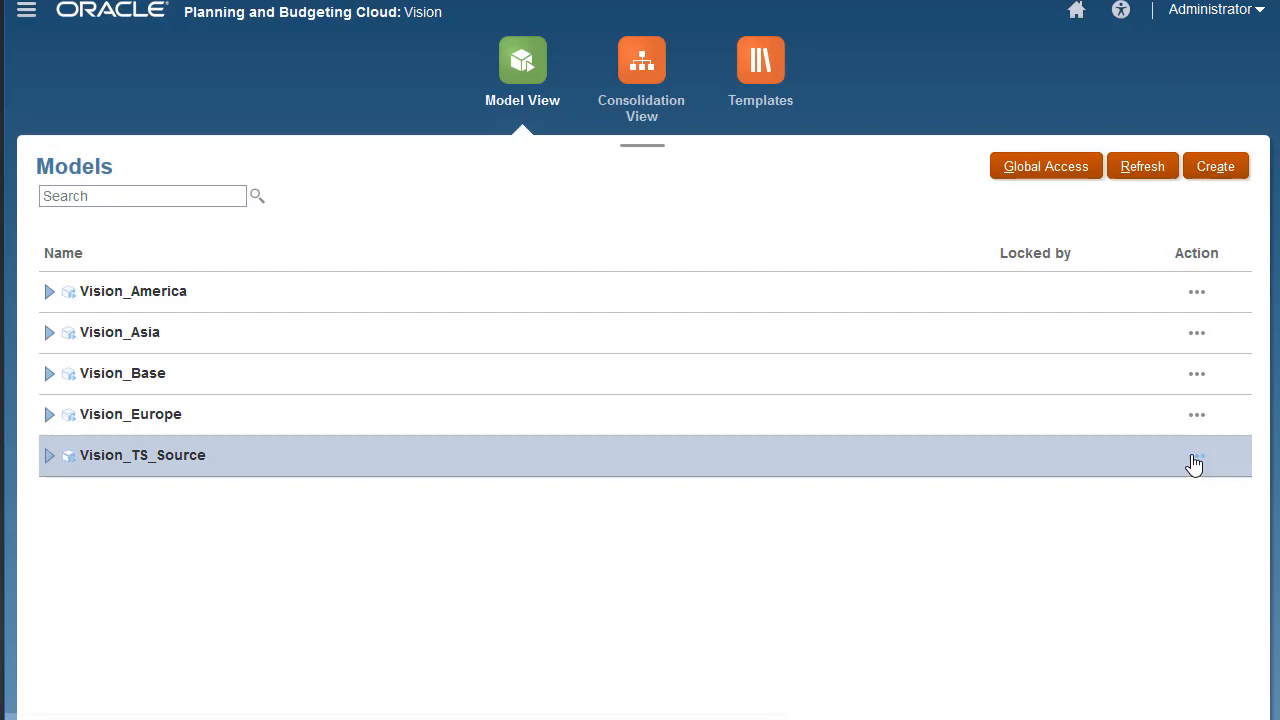
pyautogui.doubleClick(142, 455)
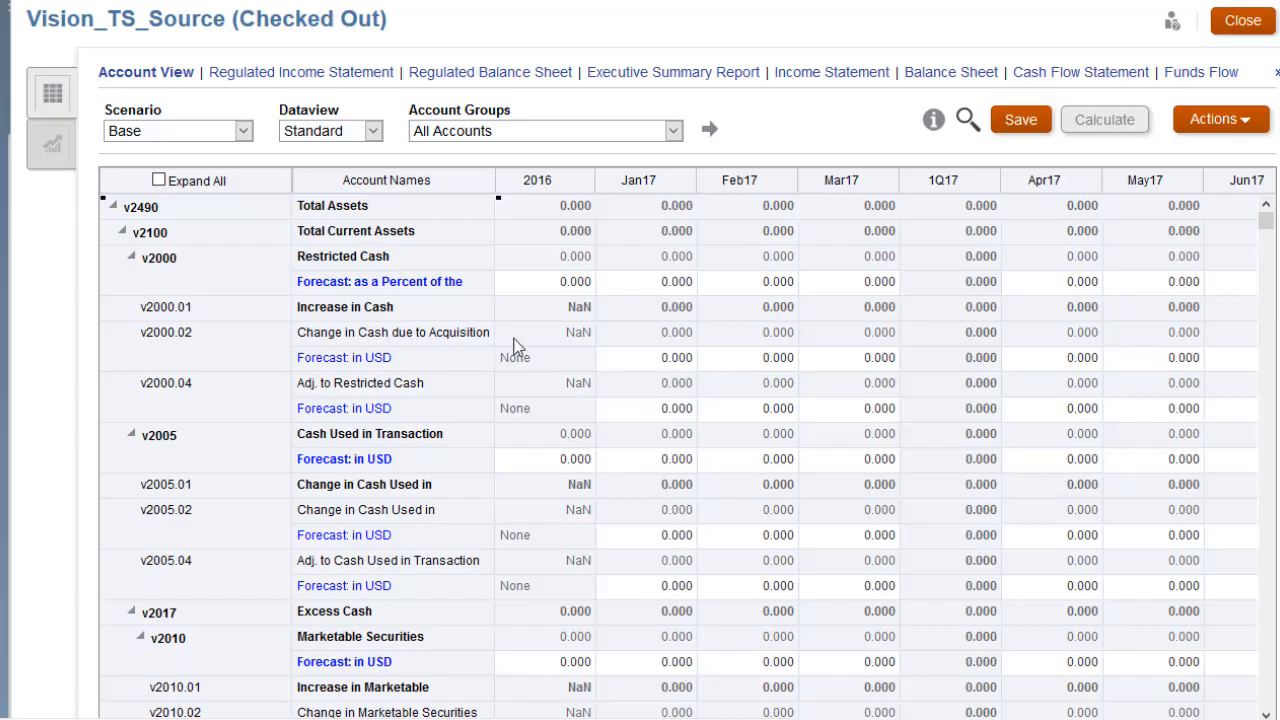
pyautogui.click(242, 131)
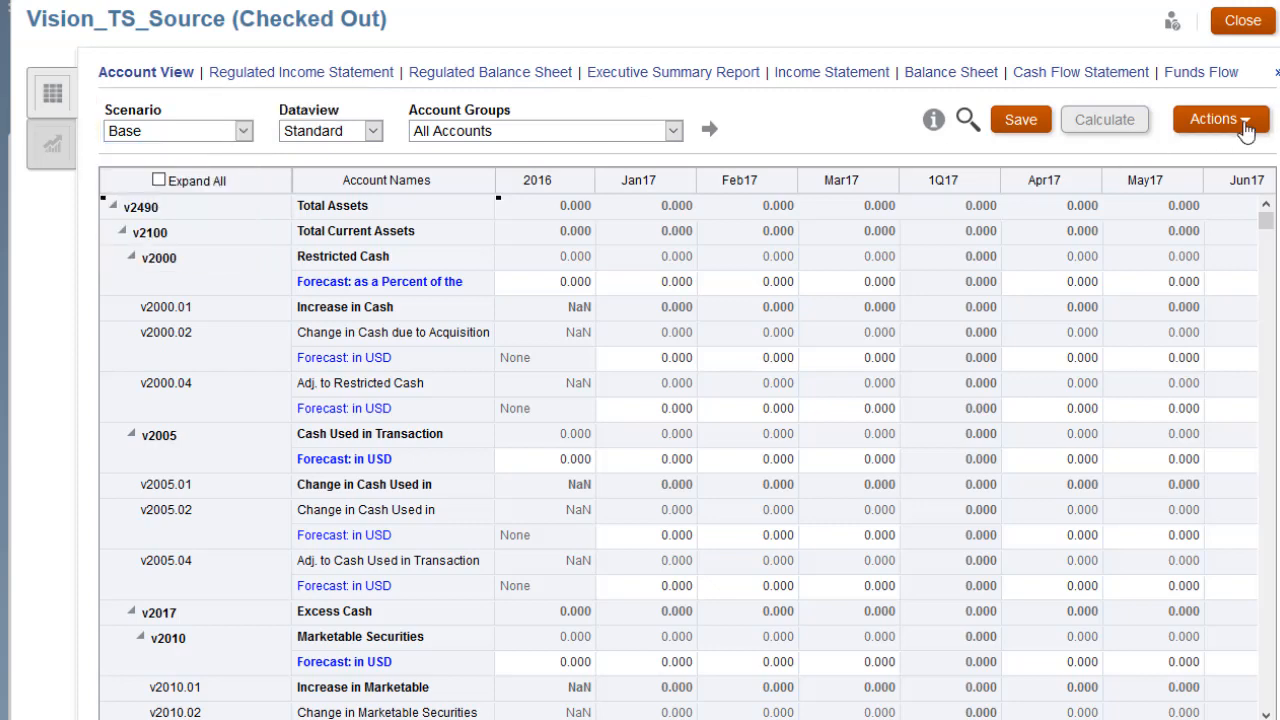
pyautogui.click(1220, 119)
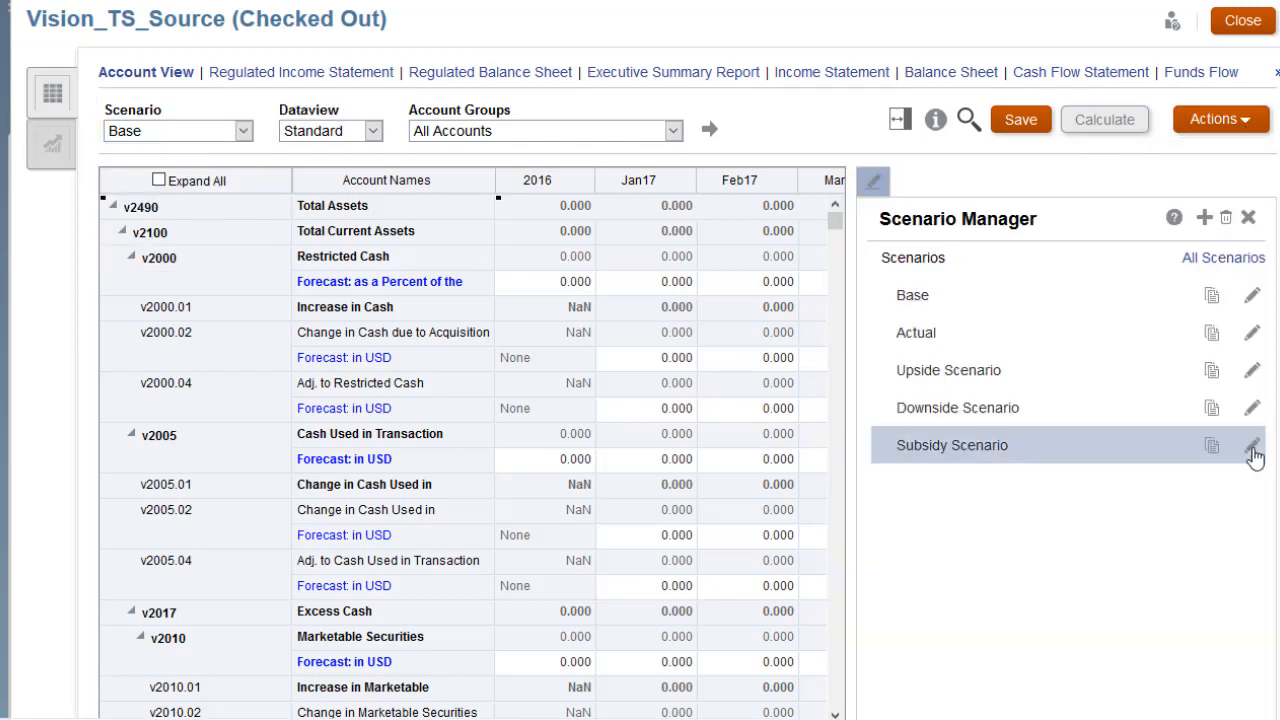
pyautogui.click(1253, 445)
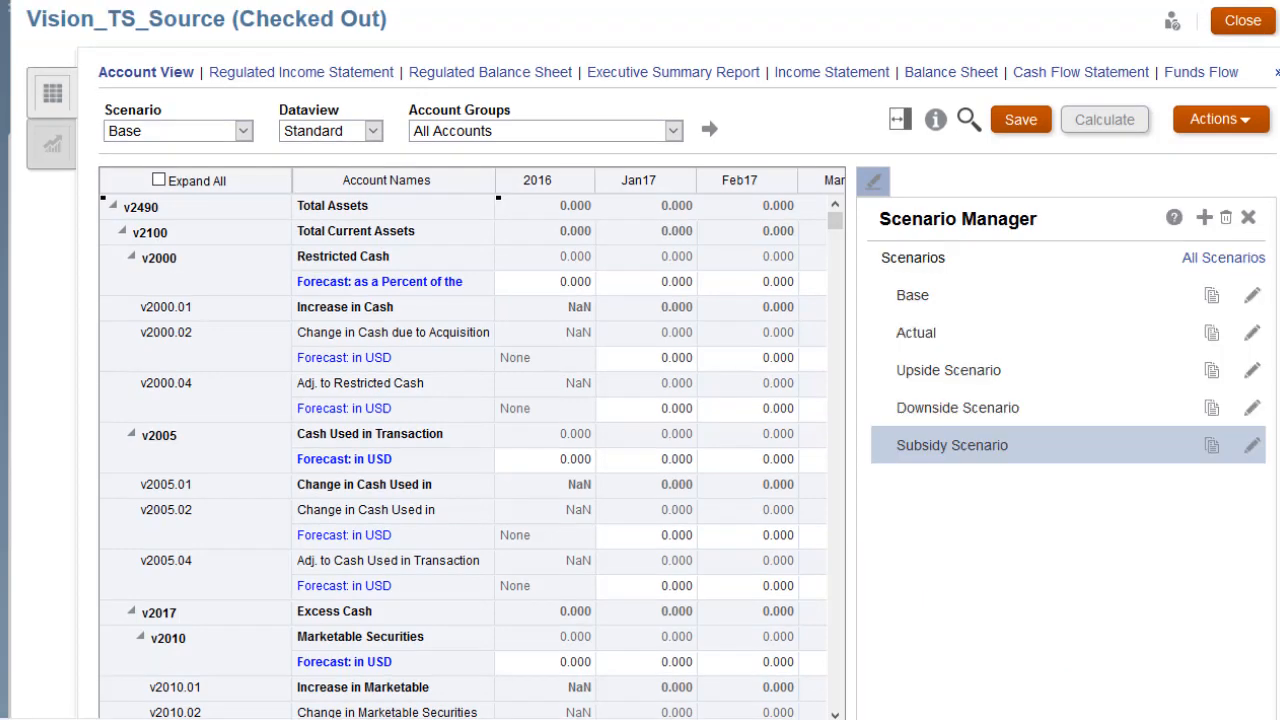
pyautogui.click(1242, 20)
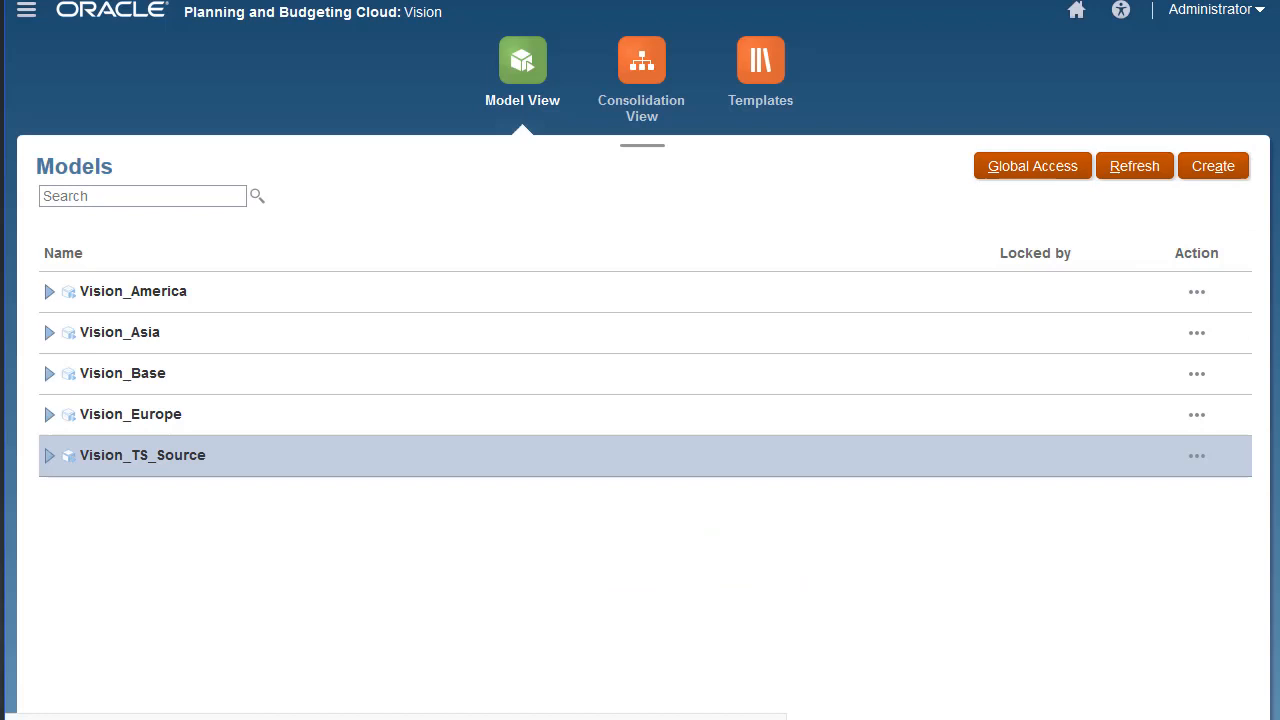
# Check out Vision_Asia and list its scenarios, showing only Base and Actual.
pyautogui.click(1196, 332)
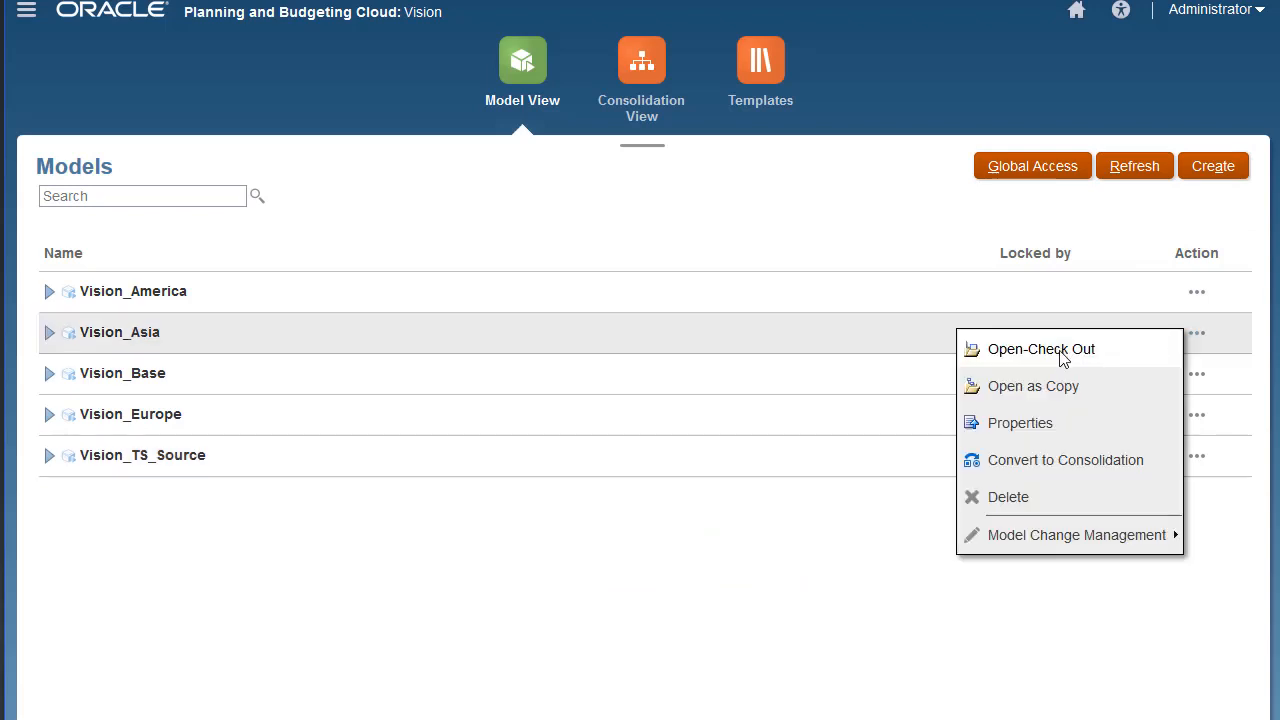
pyautogui.click(1041, 349)
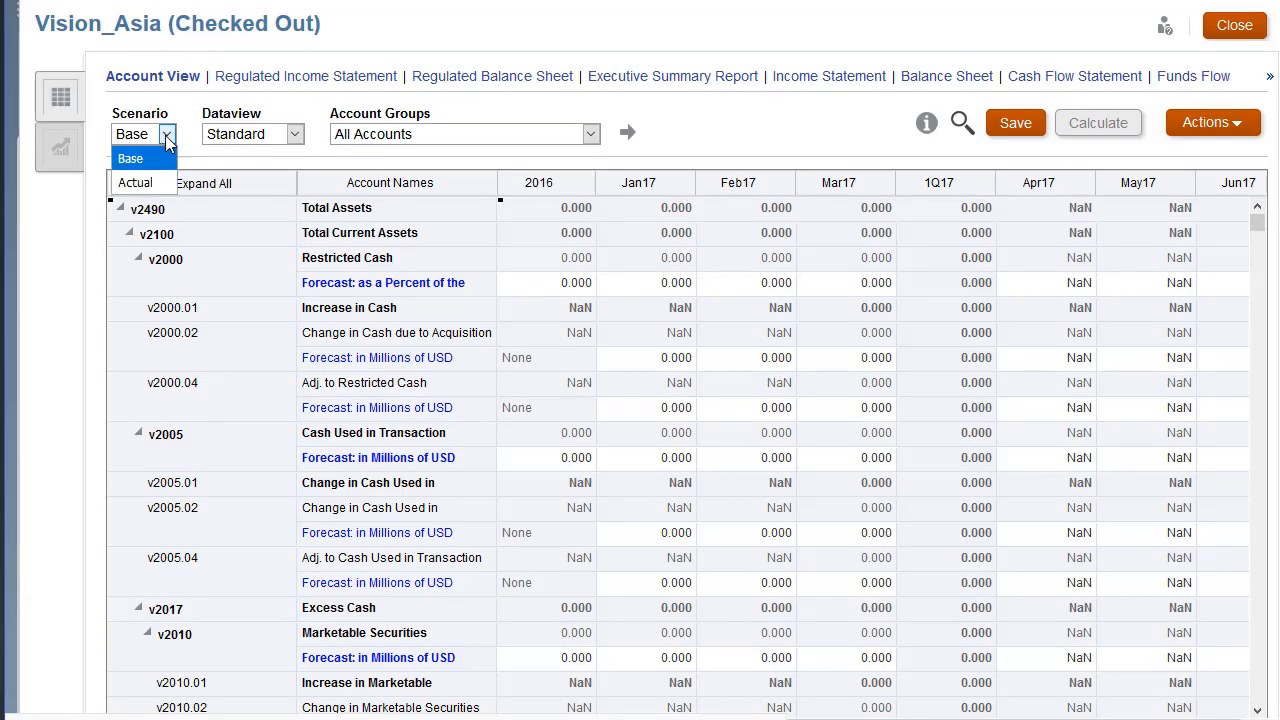
pyautogui.moveTo(480, 140)
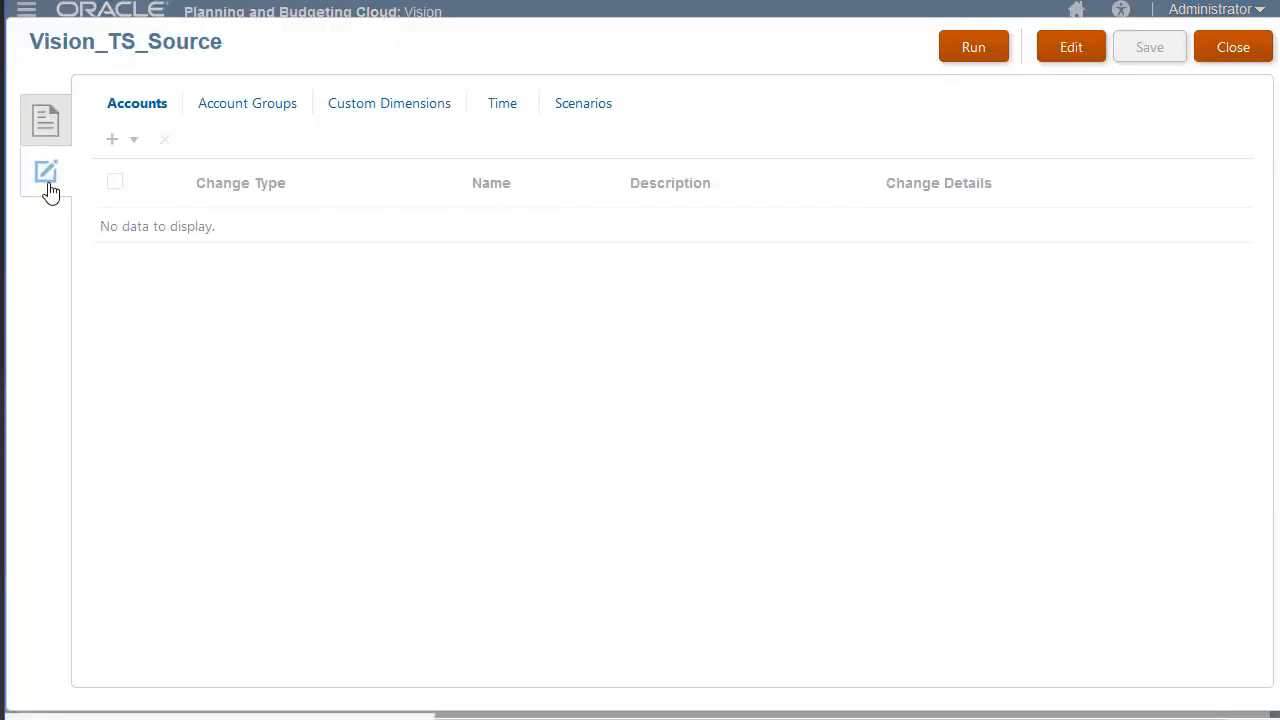
# Run the job copying Upside, Downside and Subsidy scenarios, dismiss the message, and close.
pyautogui.click(583, 103)
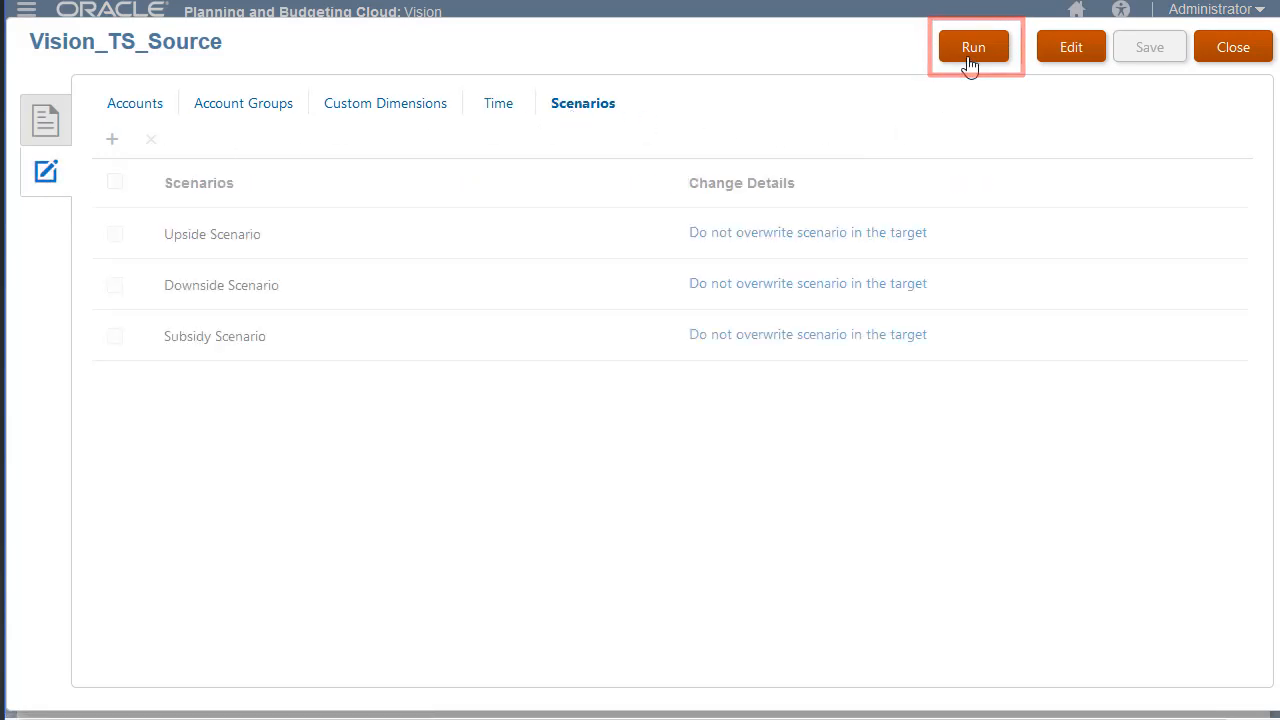
pyautogui.click(972, 46)
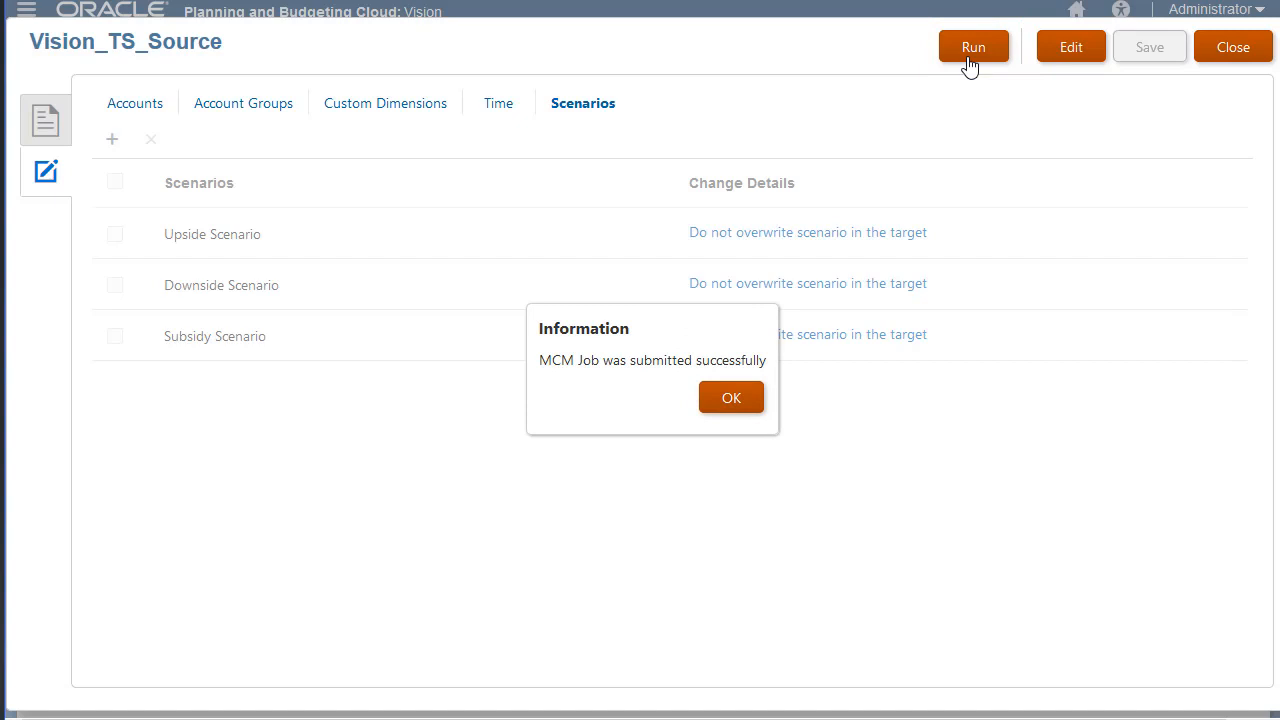
pyautogui.moveTo(731, 397)
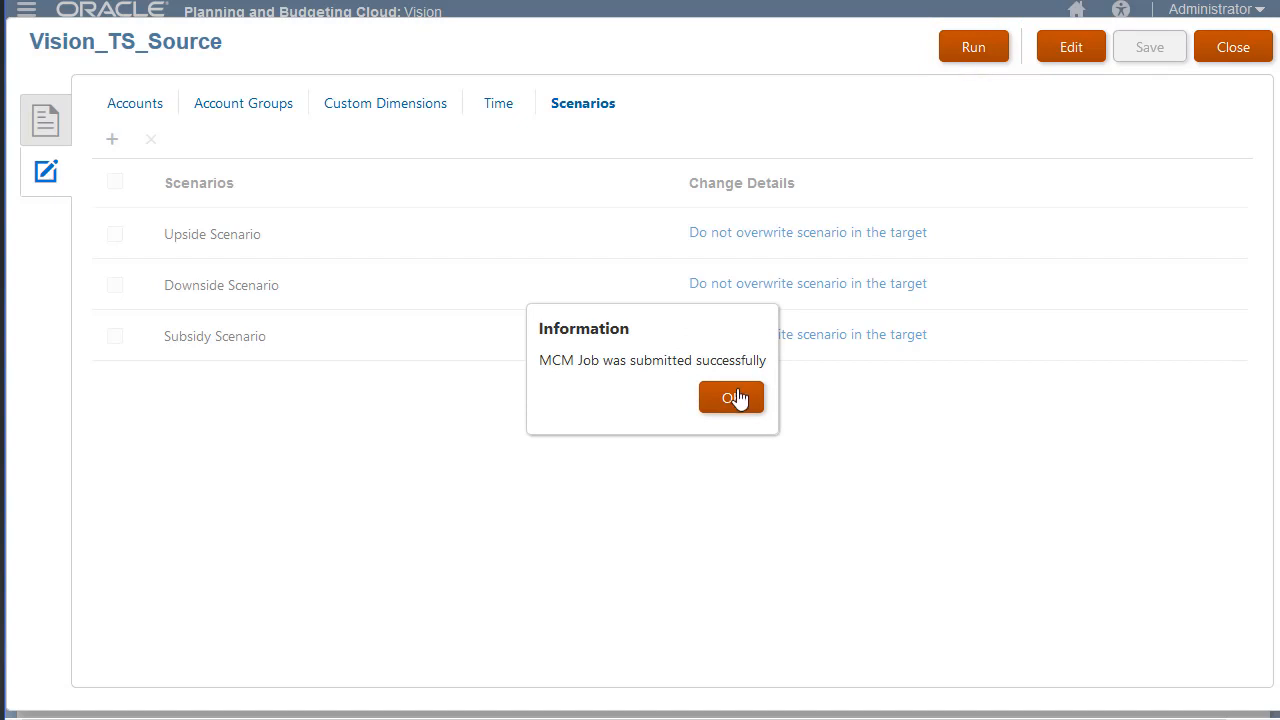
pyautogui.click(731, 398)
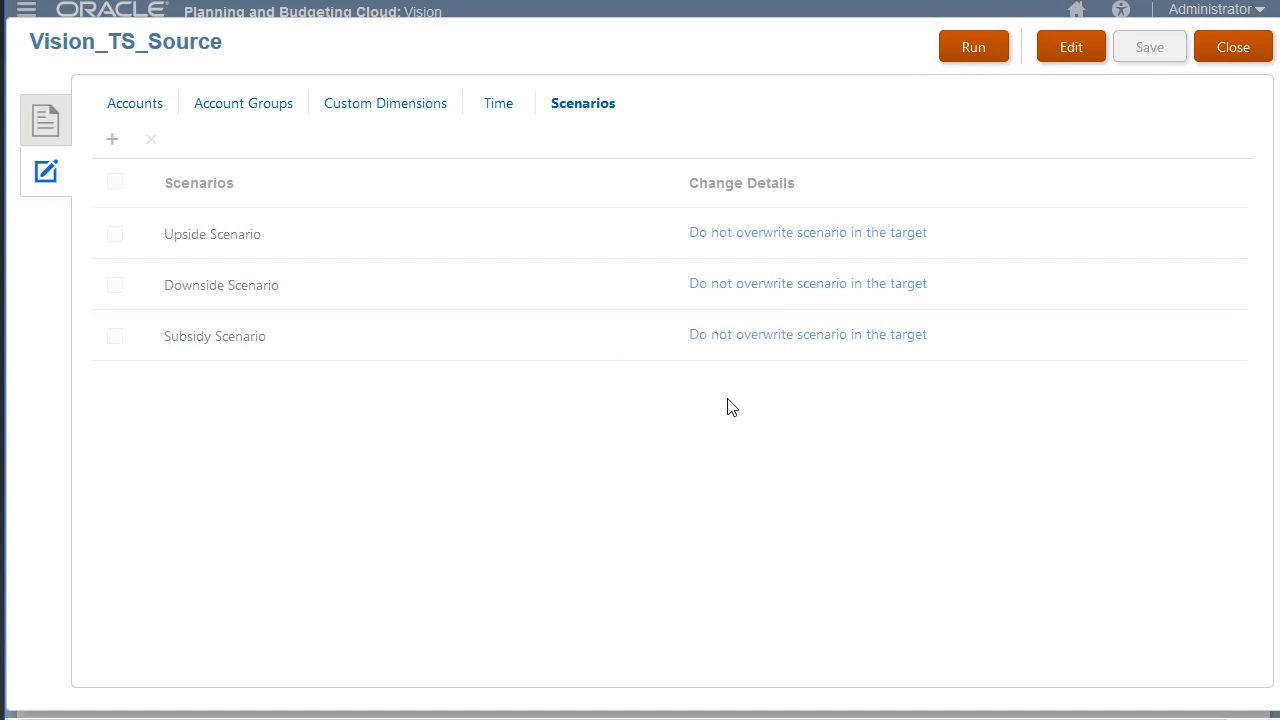
pyautogui.click(1232, 46)
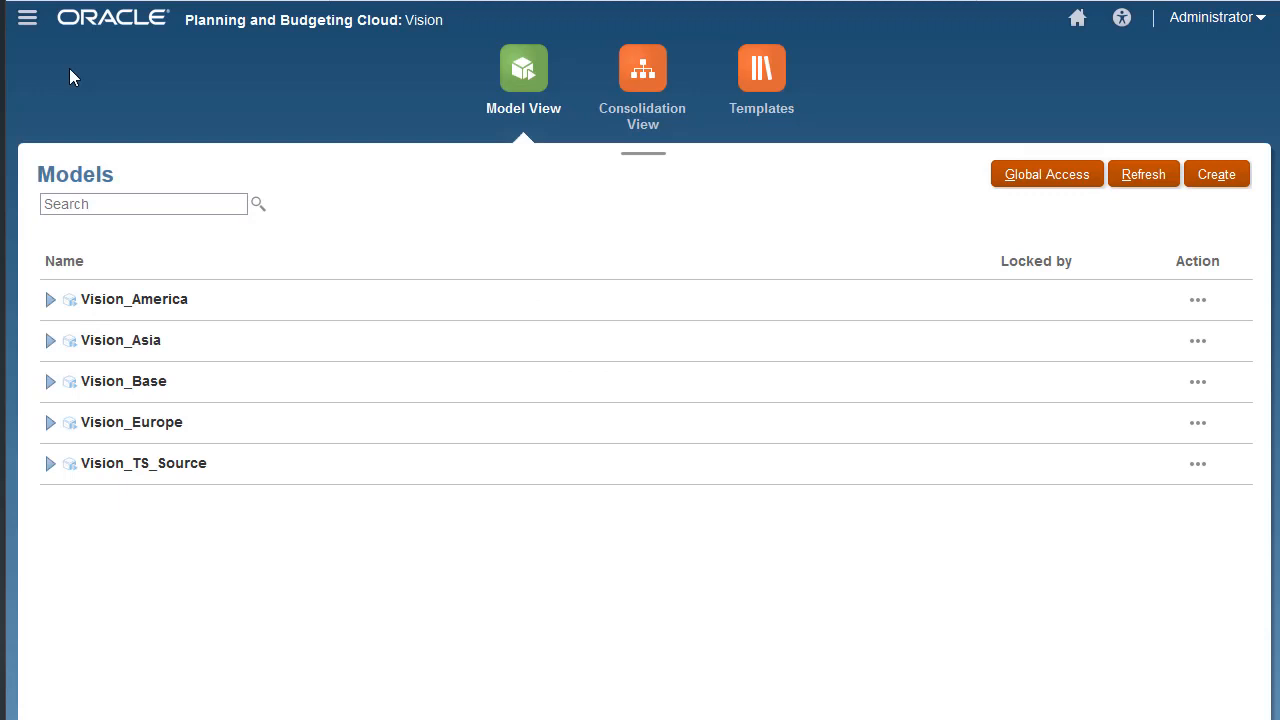
pyautogui.click(27, 18)
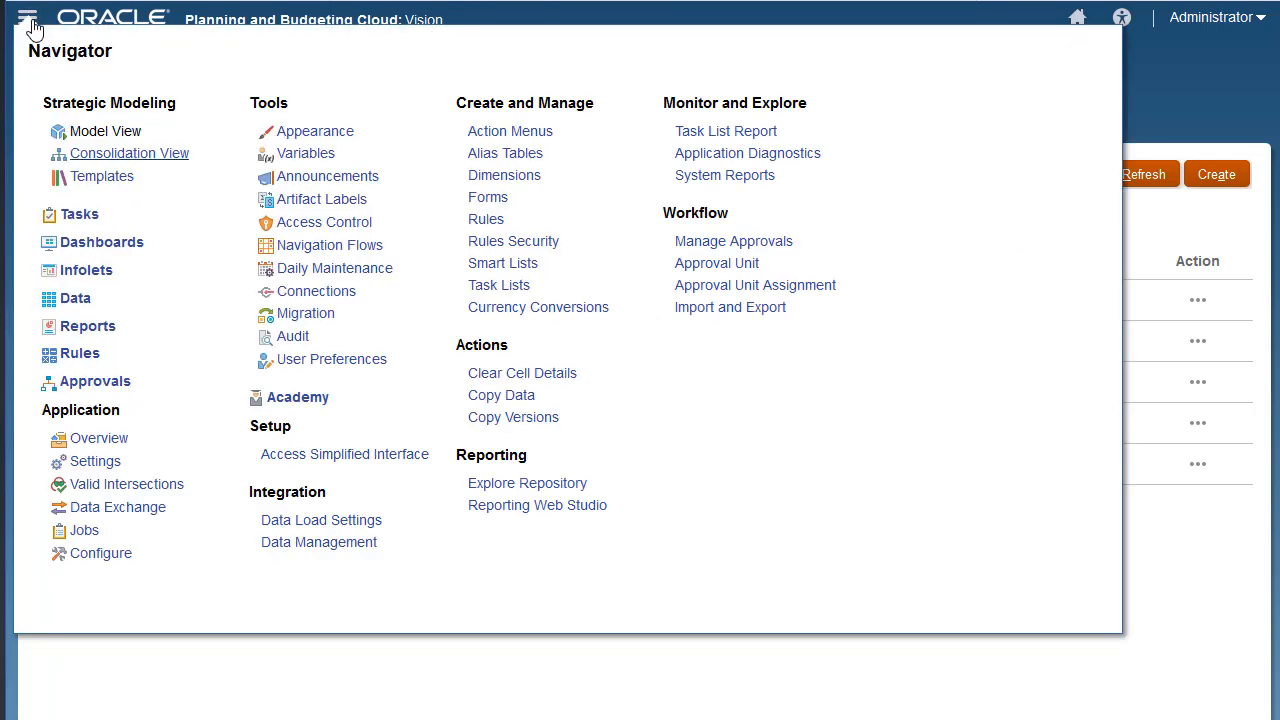
pyautogui.click(85, 530)
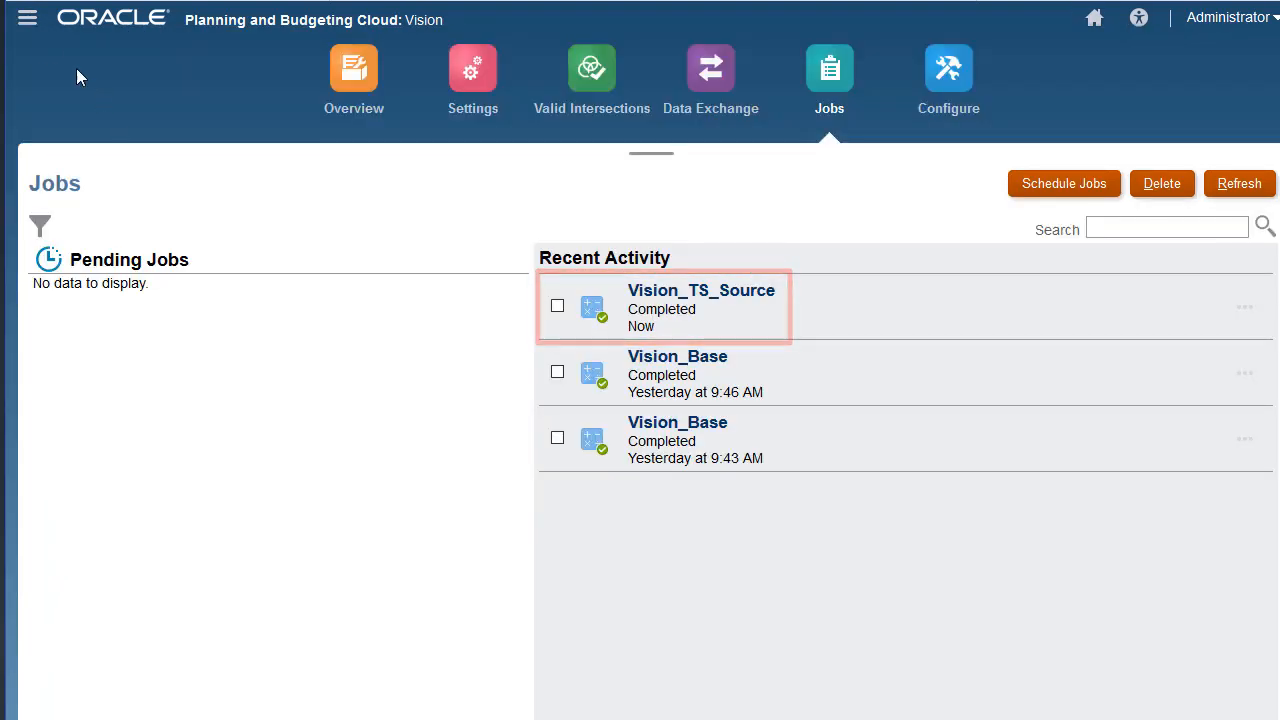
pyautogui.click(27, 18)
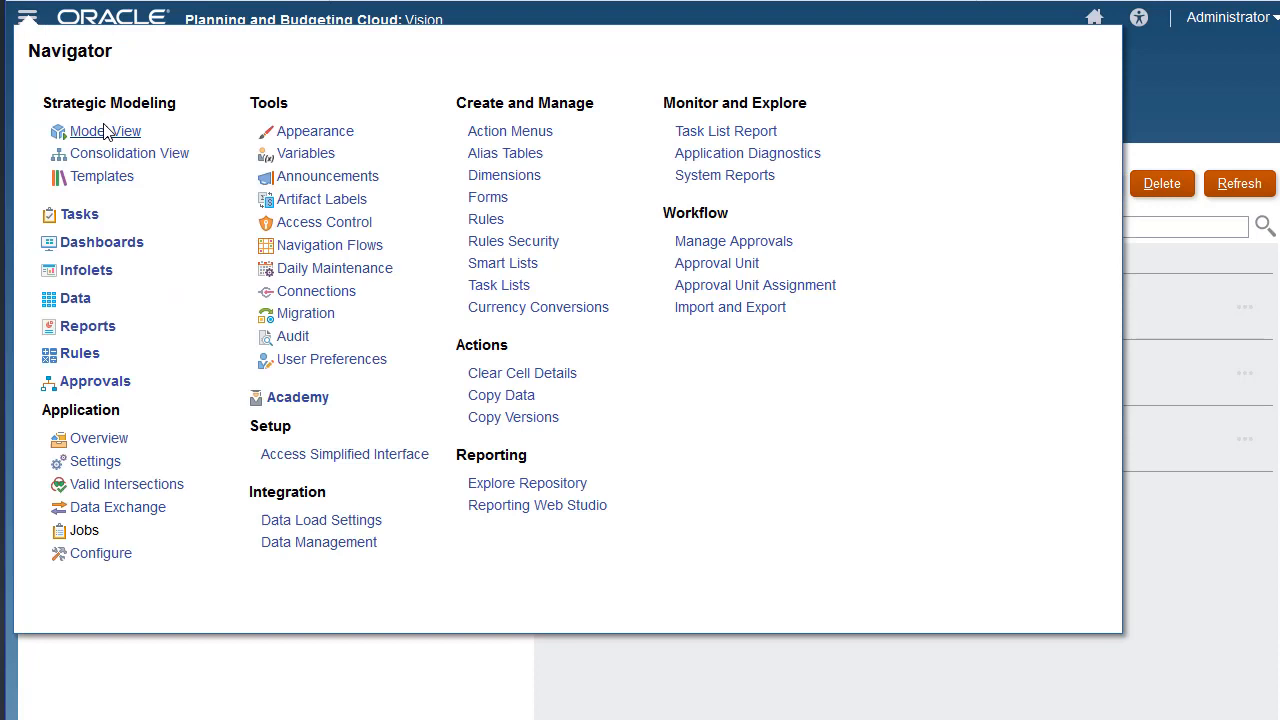
pyautogui.click(105, 131)
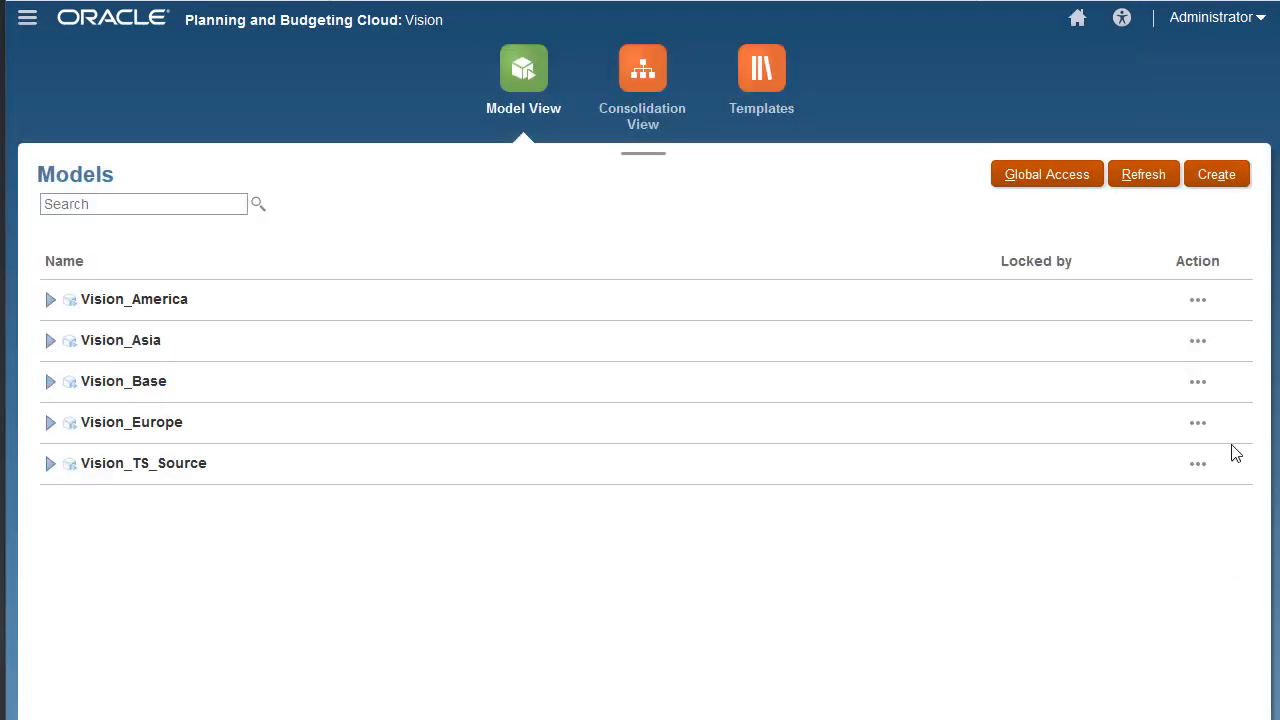
# Check out Vision_Asia again and list its scenarios.
pyautogui.click(1197, 340)
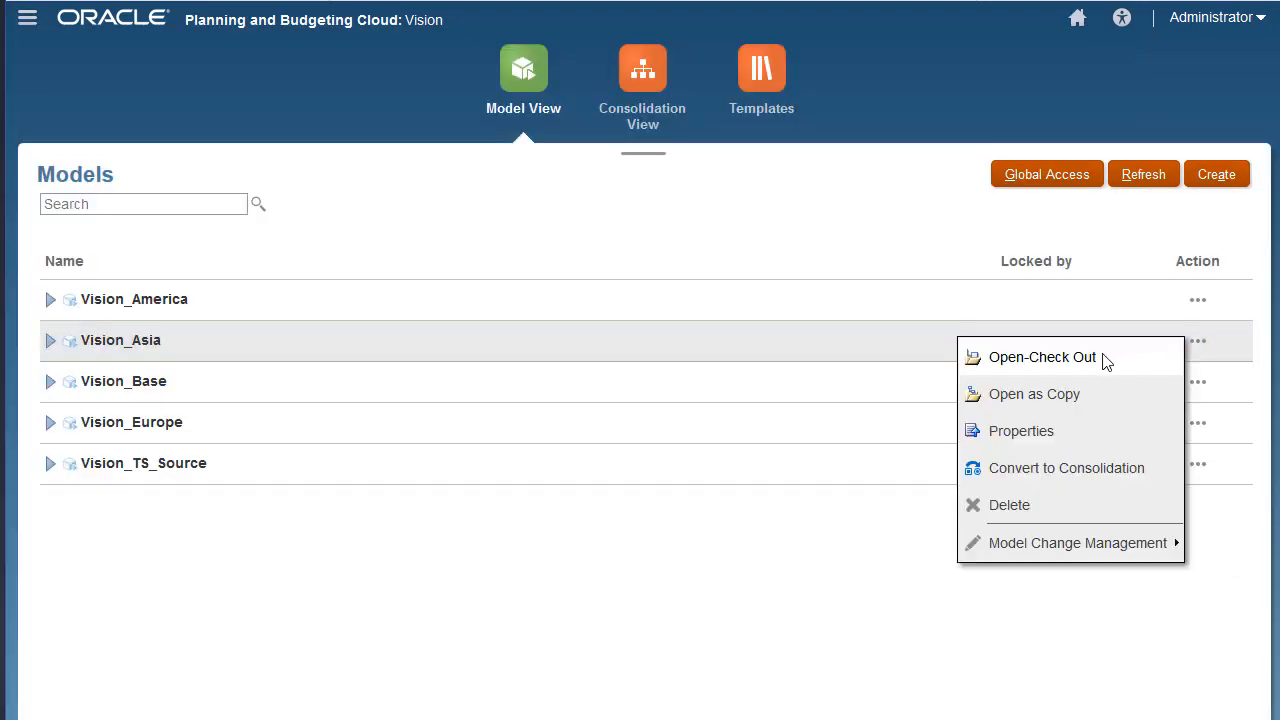
pyautogui.click(1042, 357)
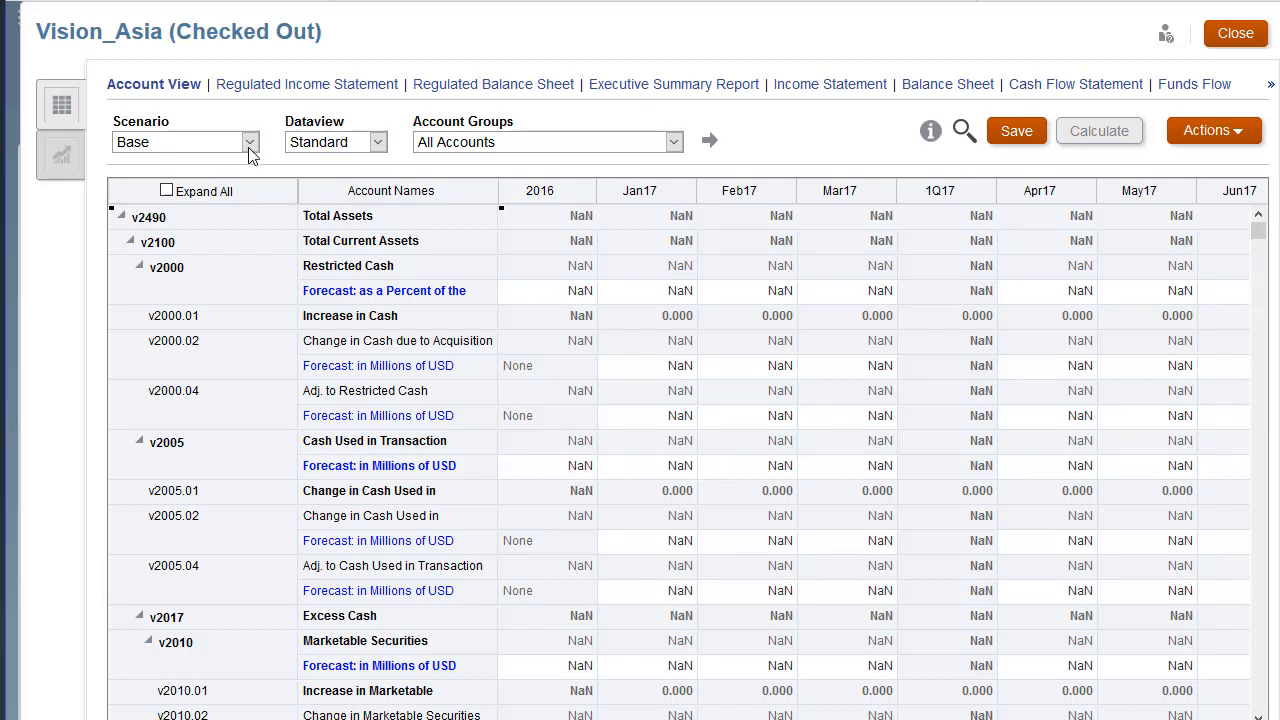
pyautogui.click(249, 141)
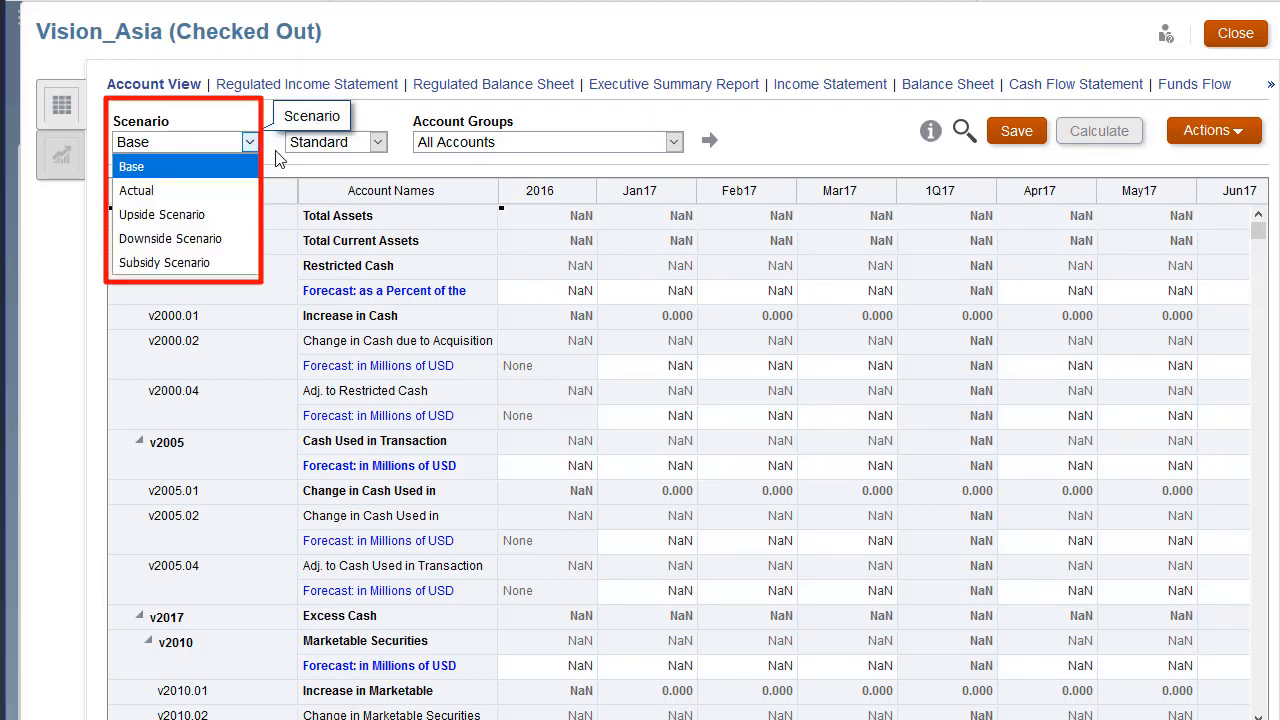
pyautogui.moveTo(838, 147)
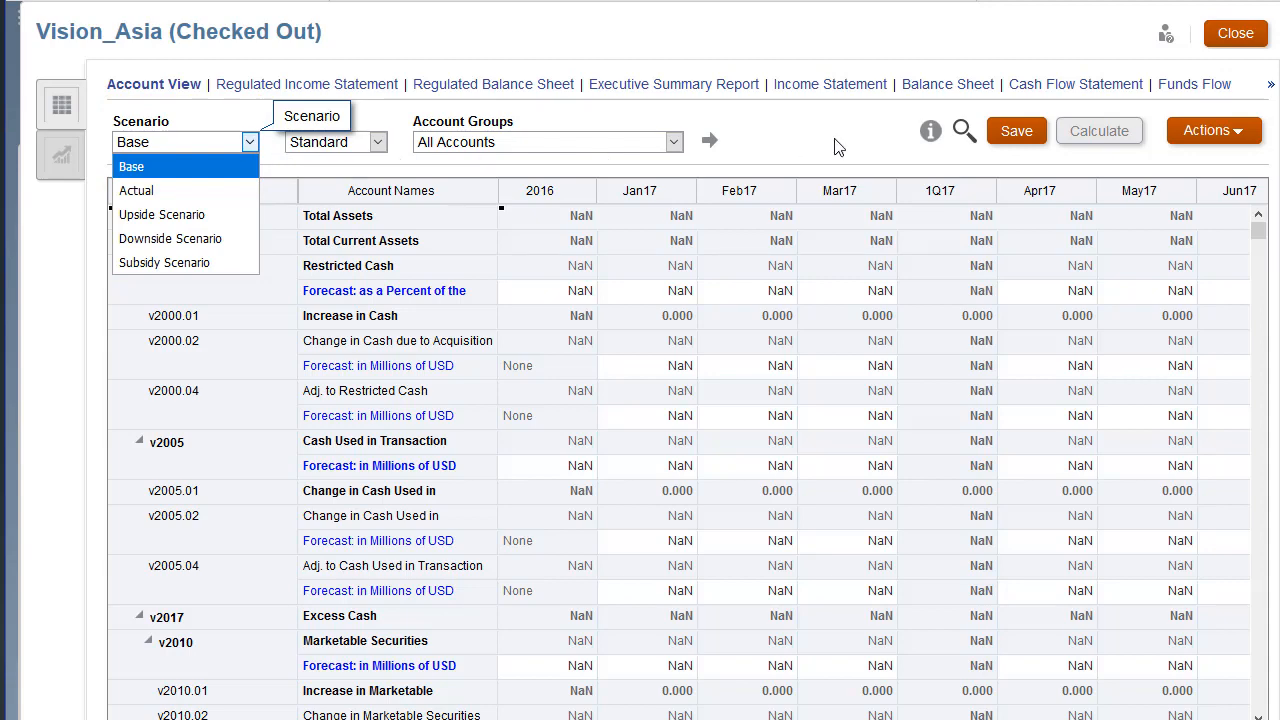
# Show and dismiss the model actions list.
pyautogui.click(1213, 130)
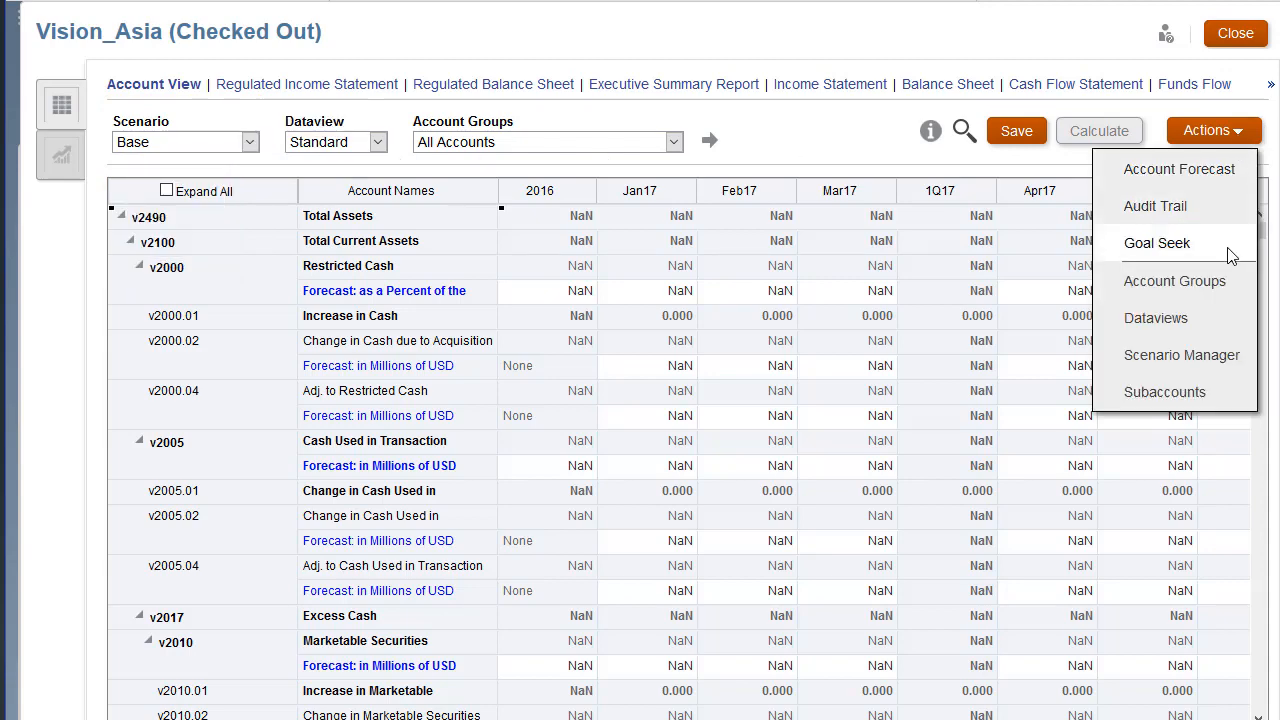
pyautogui.click(1181, 355)
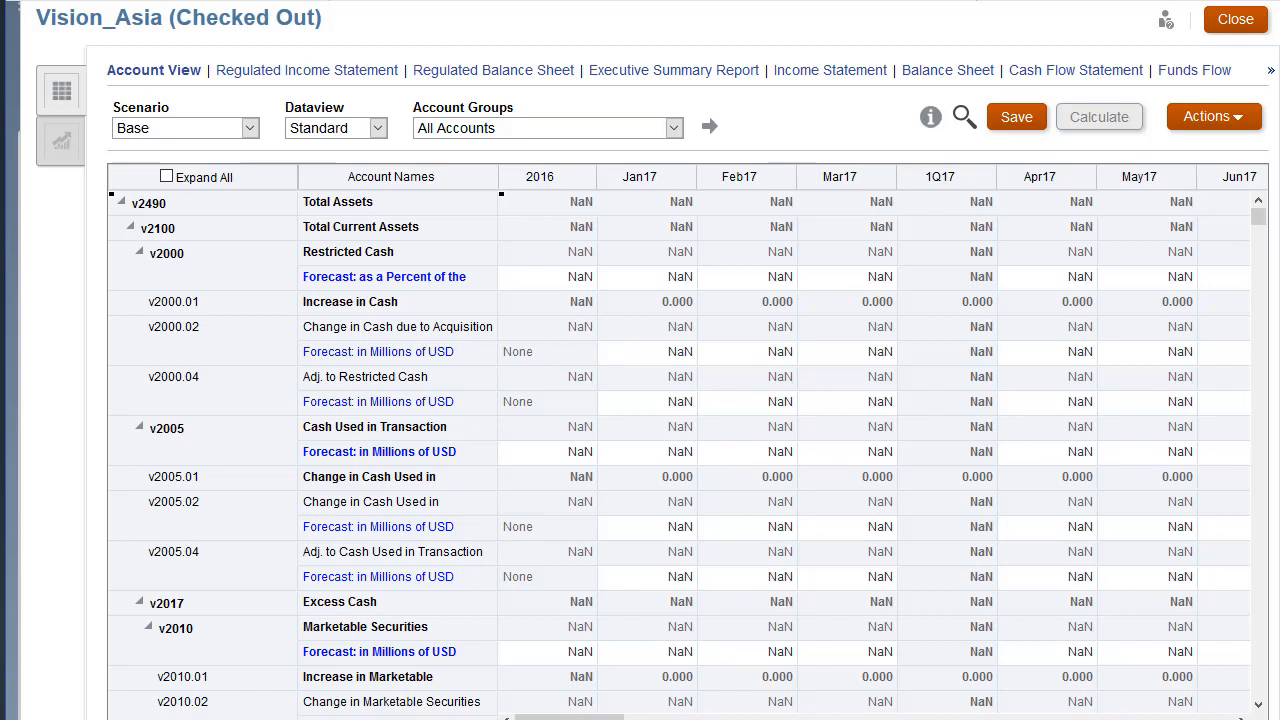
pyautogui.click(930, 117)
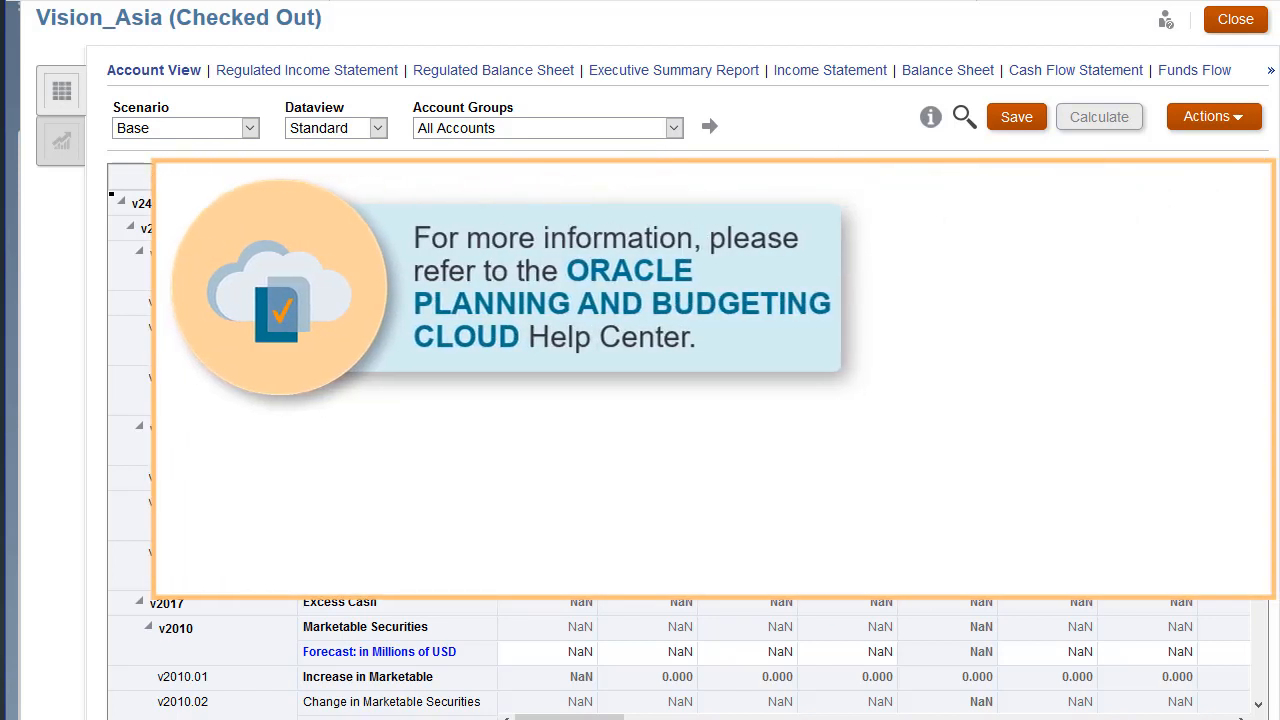